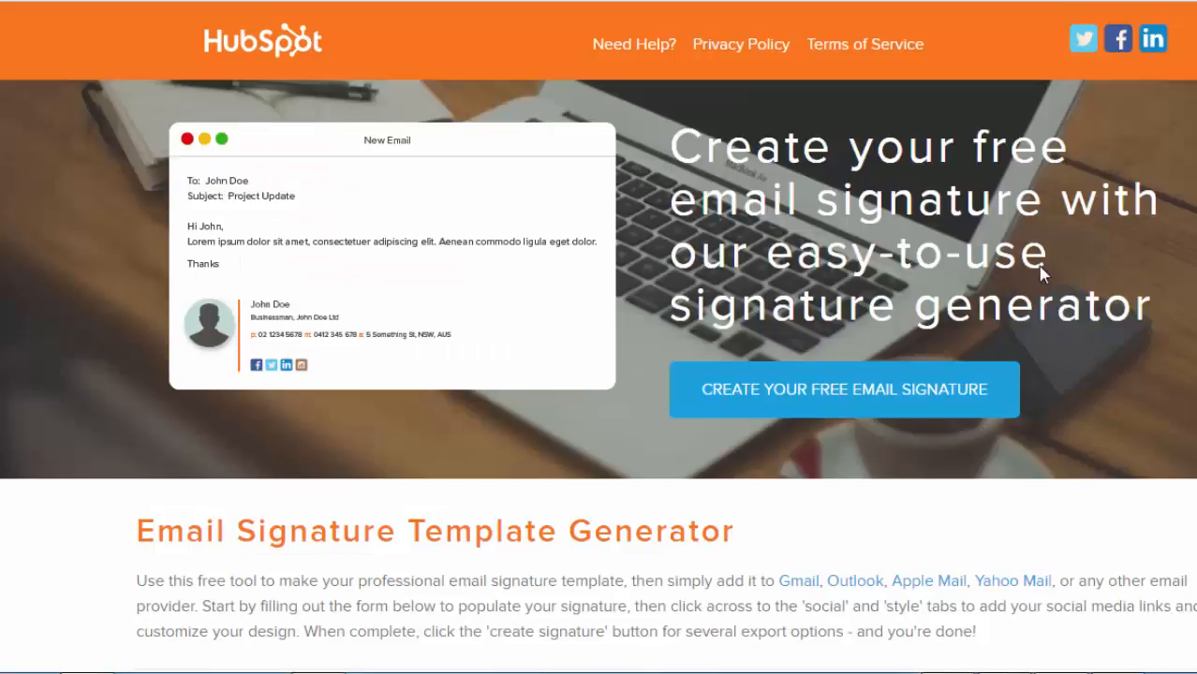
scroll("down", 3)
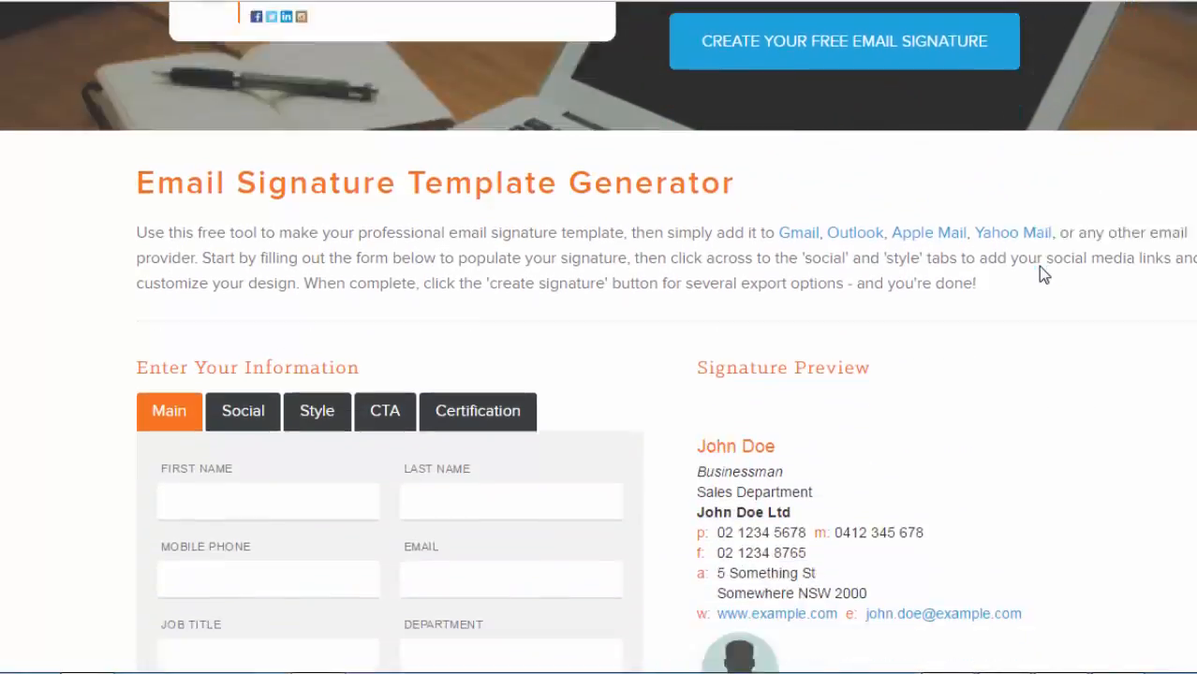
scroll("down", 3)
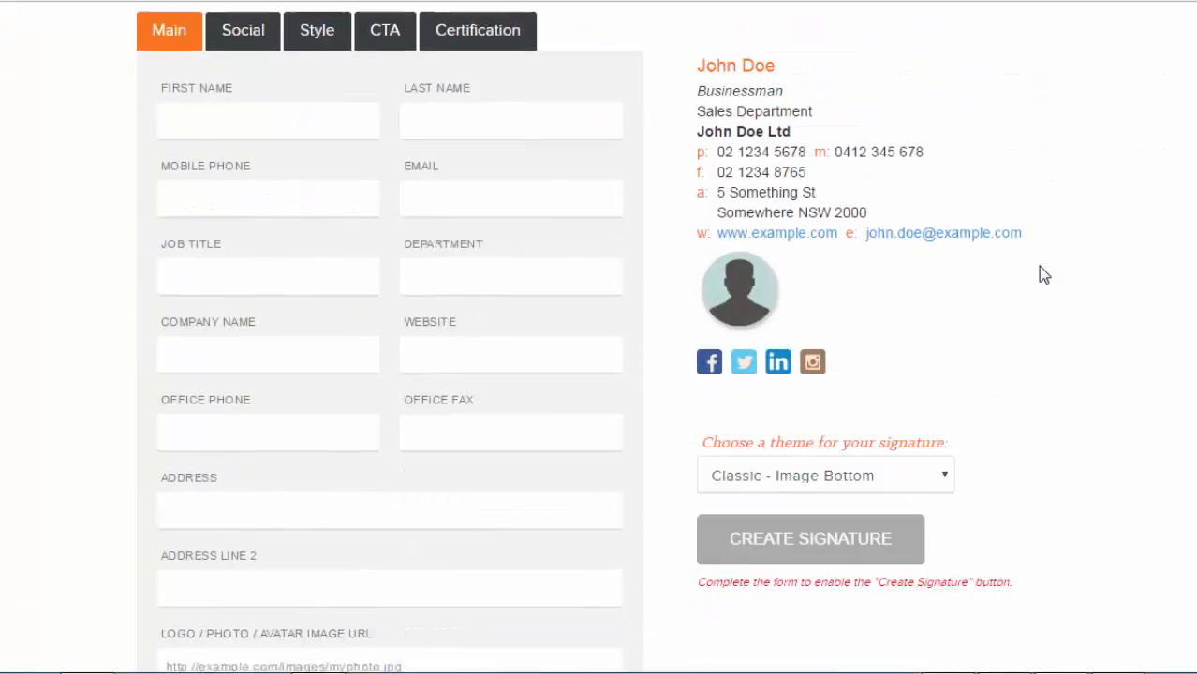
scroll("down", 3)
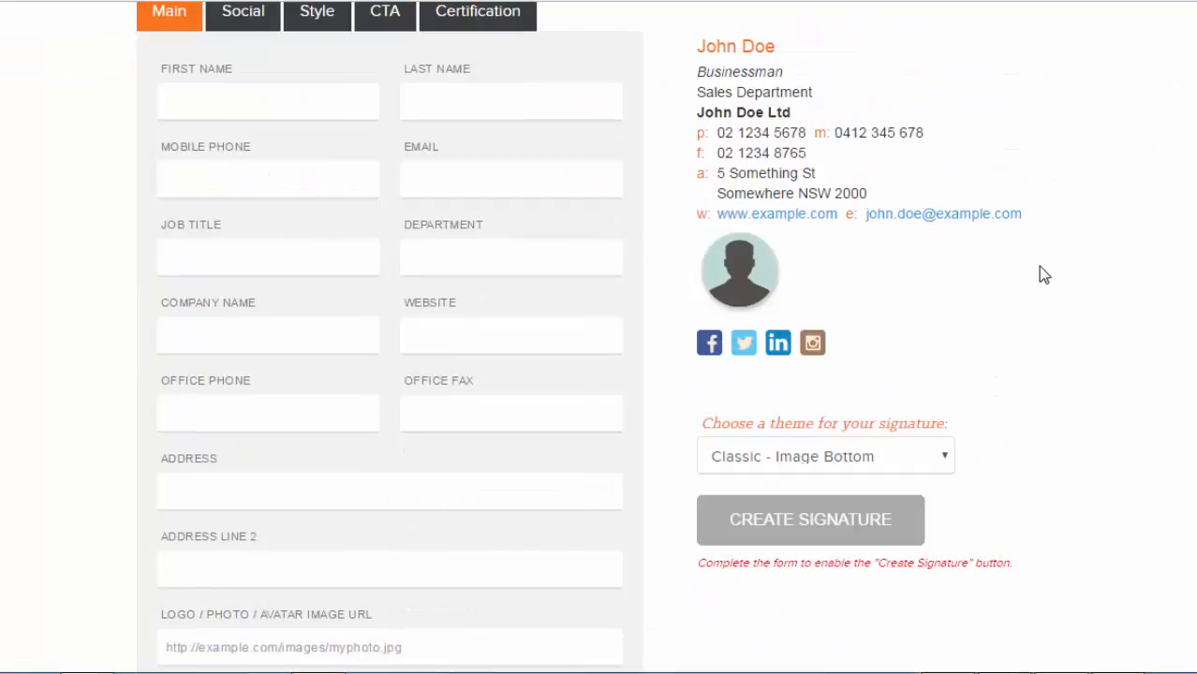
type("Caroline")
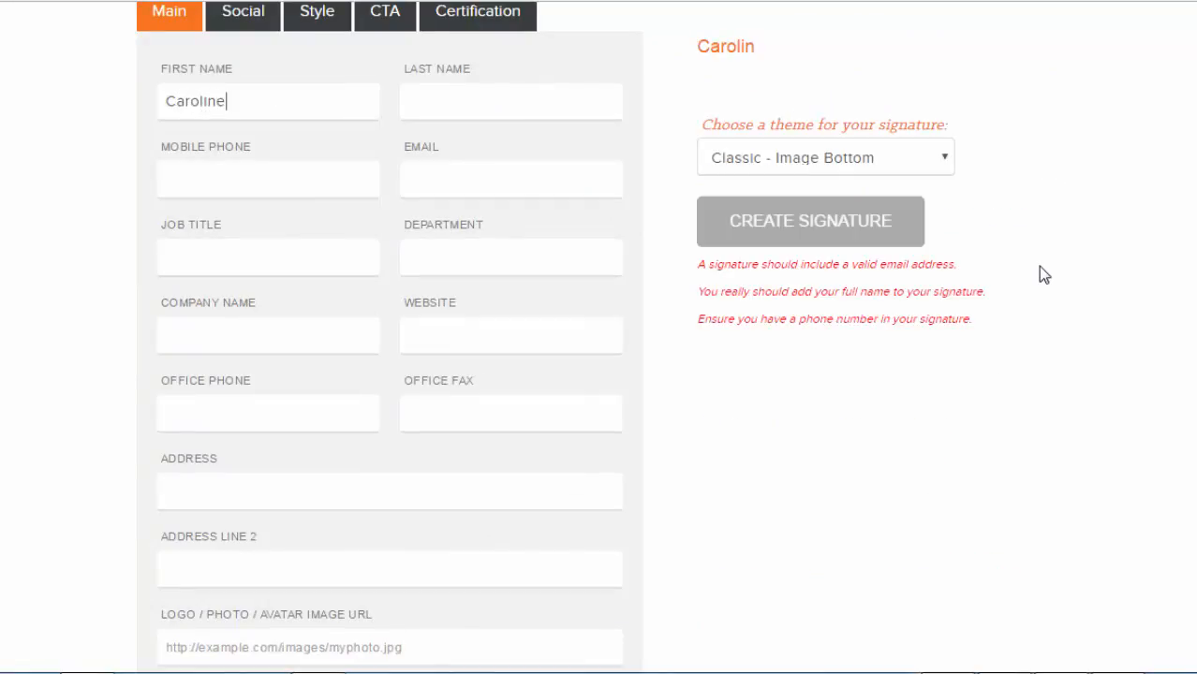
type("Wab")
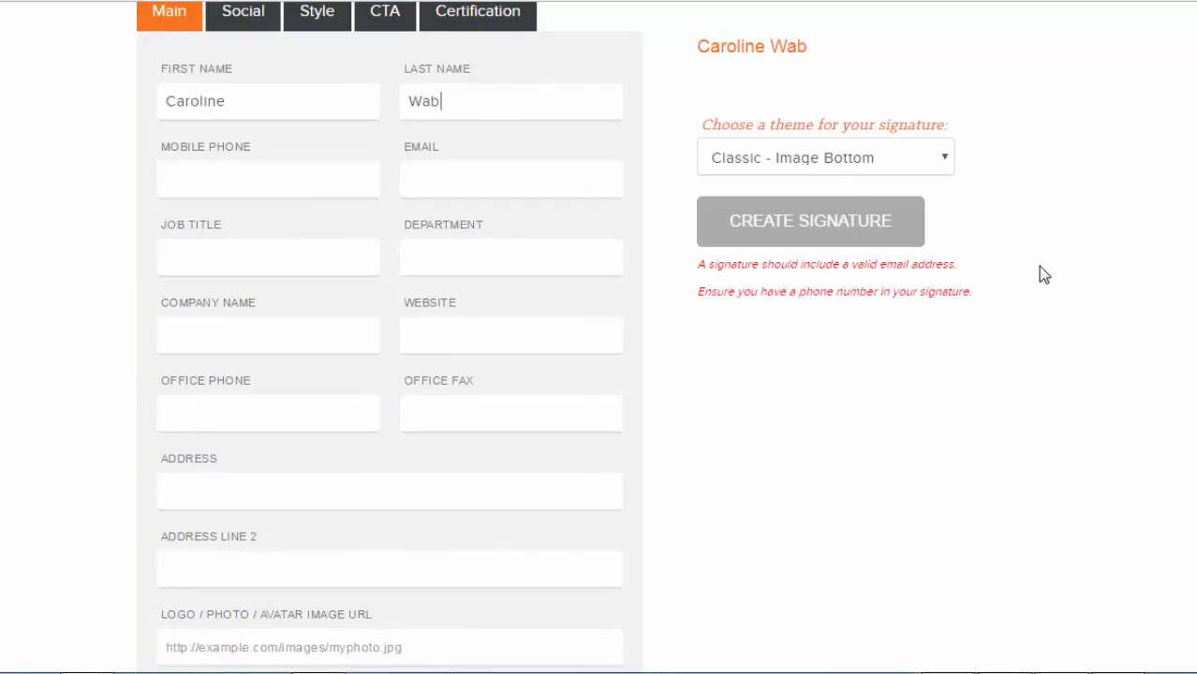
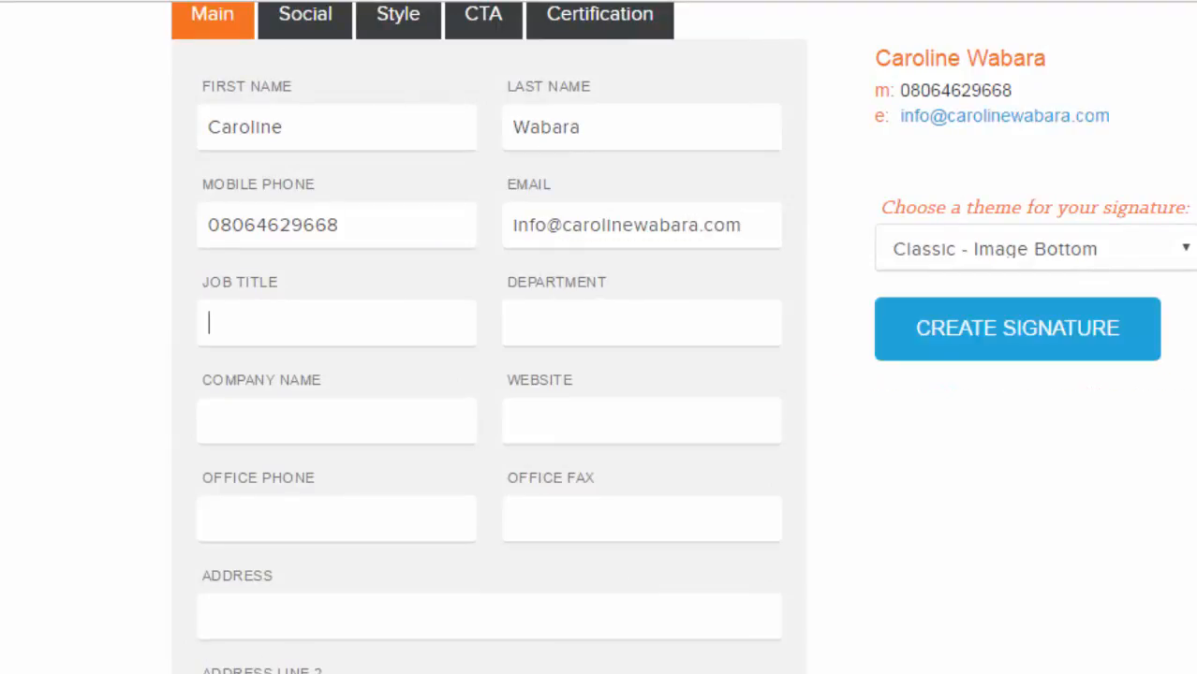
Step: Enter the Info email address, SEO Specialist job title and the website
type("S")
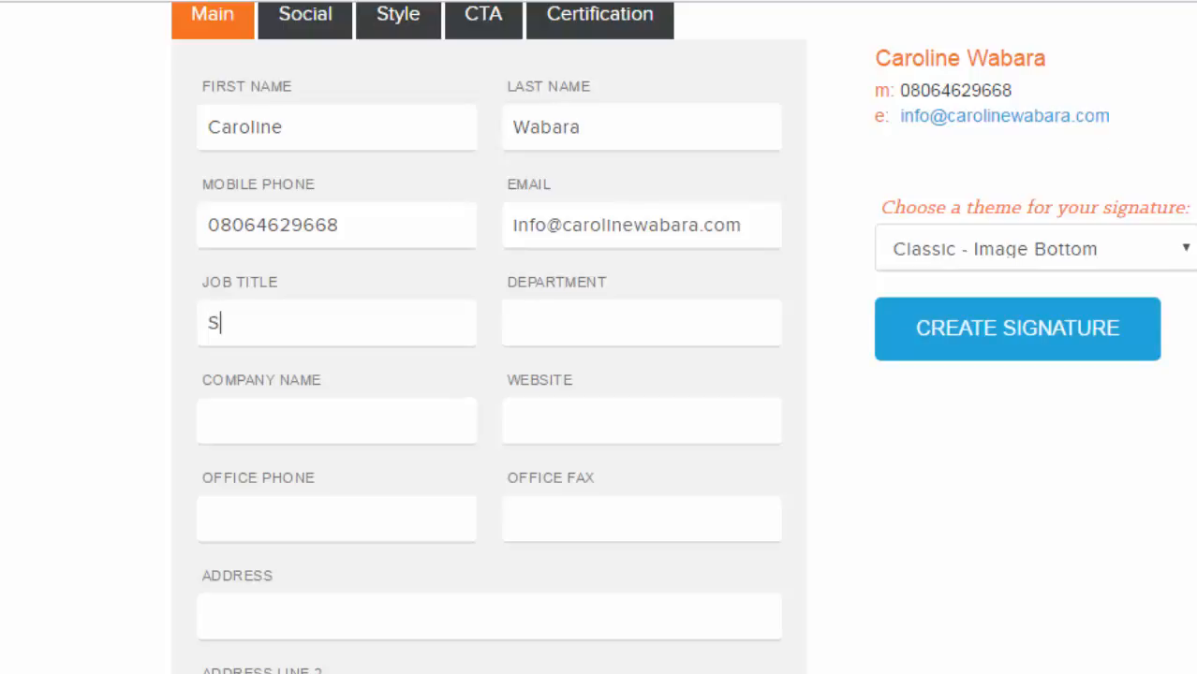
type("EO Specialist")
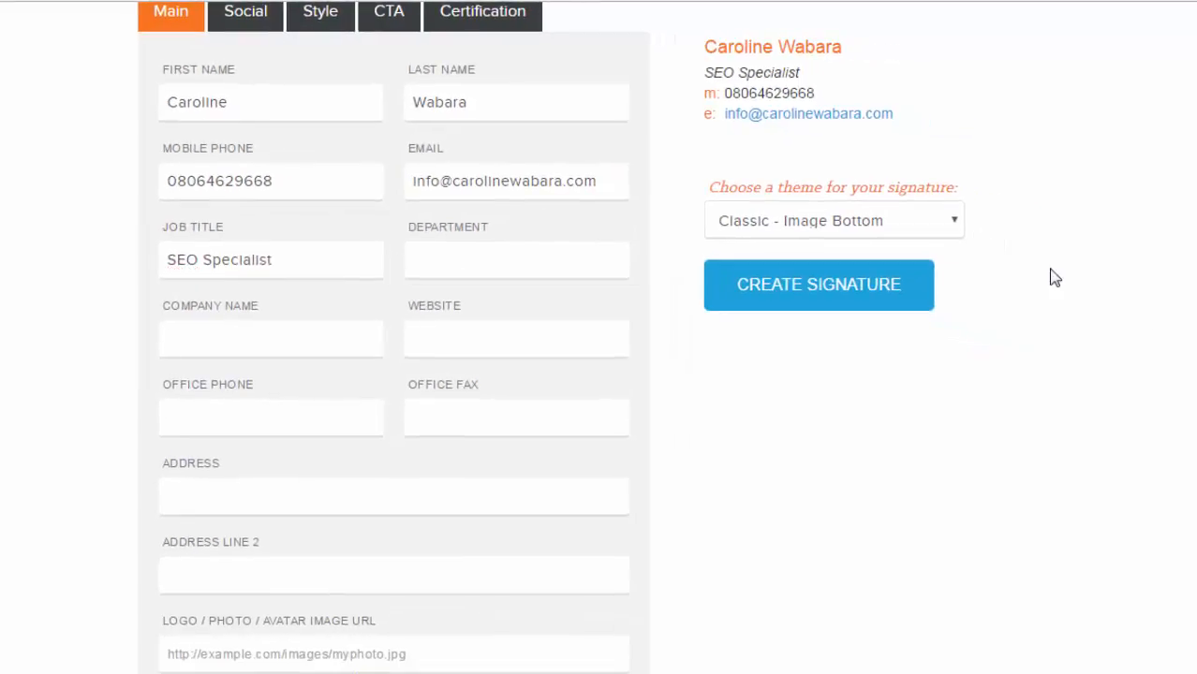
type("carolinewabara.com")
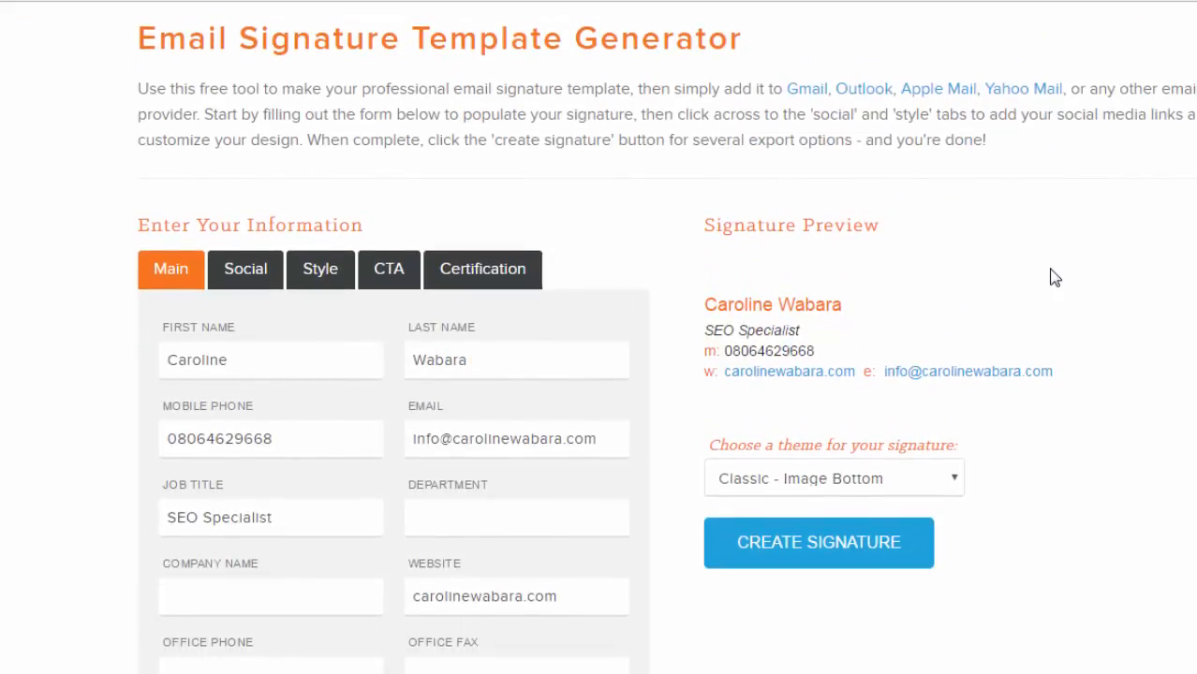
Step: Enter the Facebook profile URL (facebook.../carol) as the first social link
left_click(244, 269)
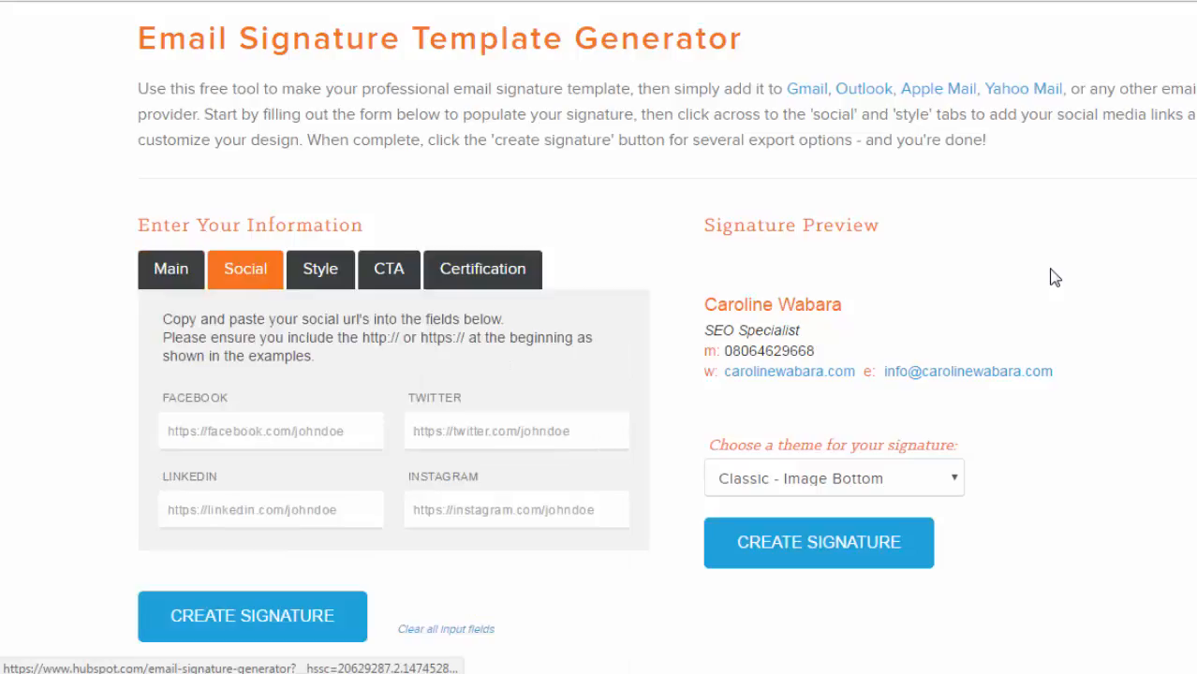
left_click(270, 431)
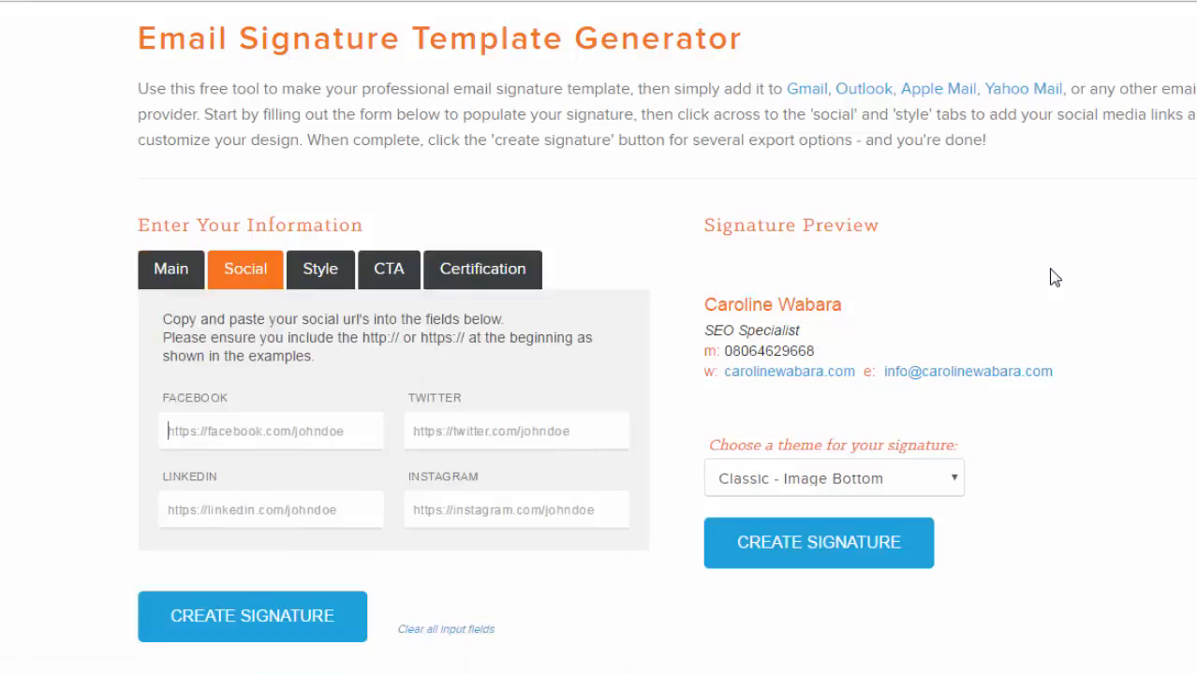
type("https:/")
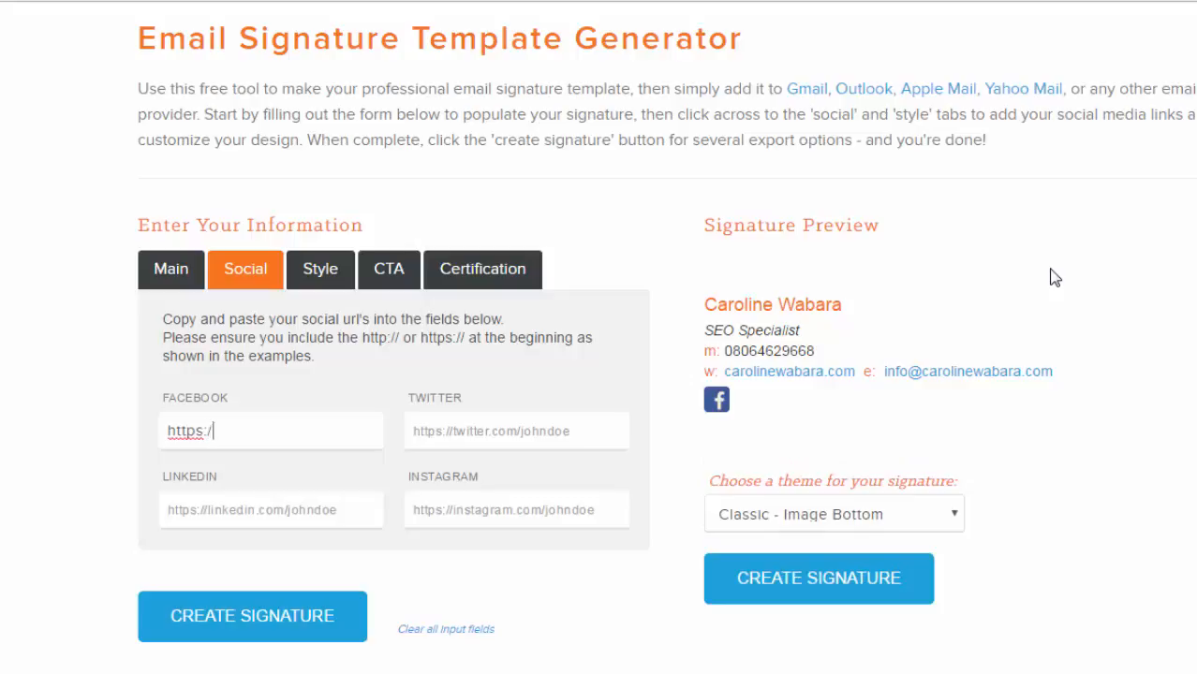
type("facebook.com")
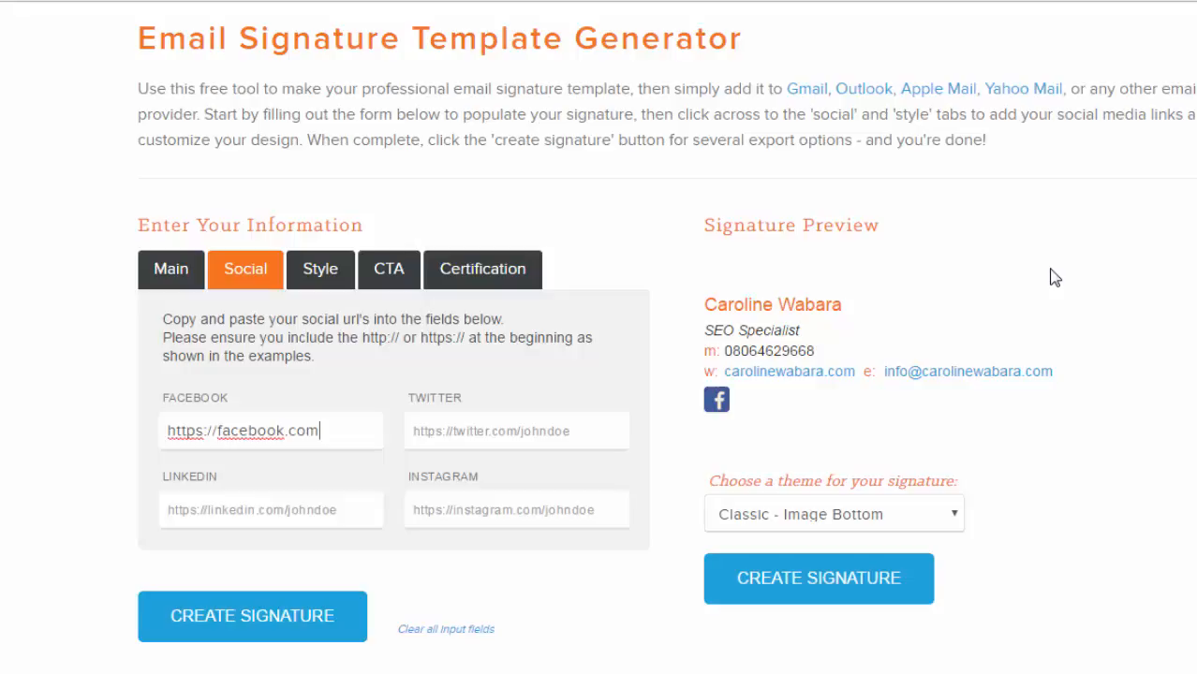
type("/carolin")
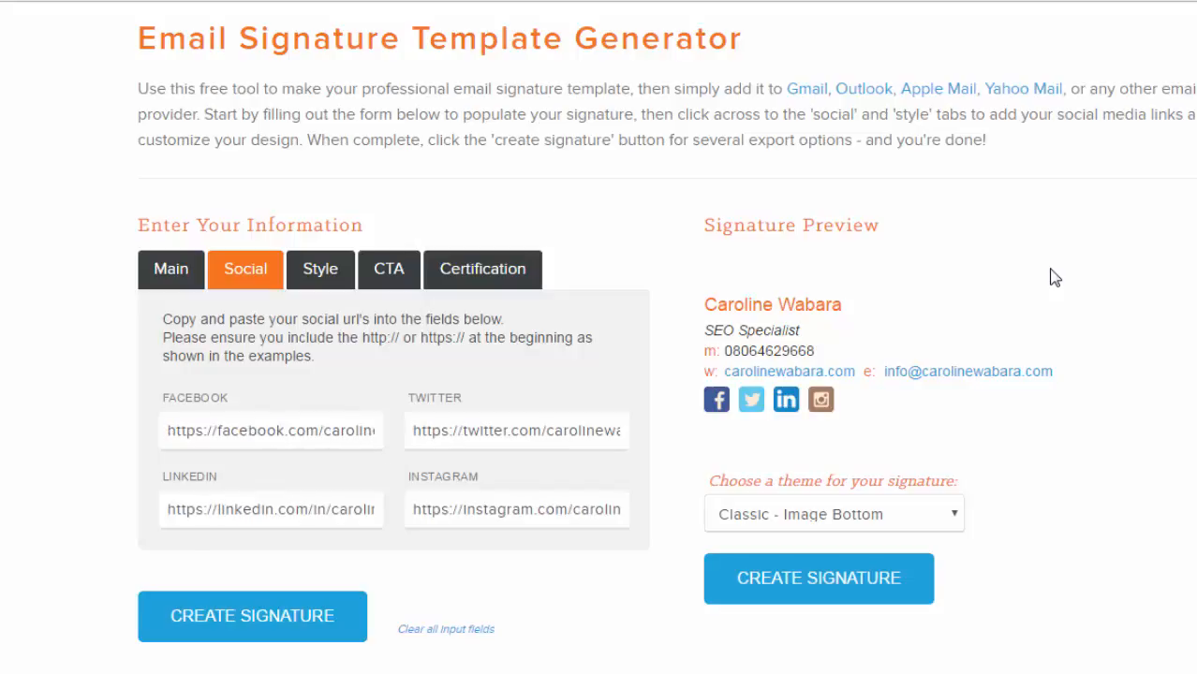
Step: Replace the feature colour with navy #132540 in the styling options
left_click(319, 270)
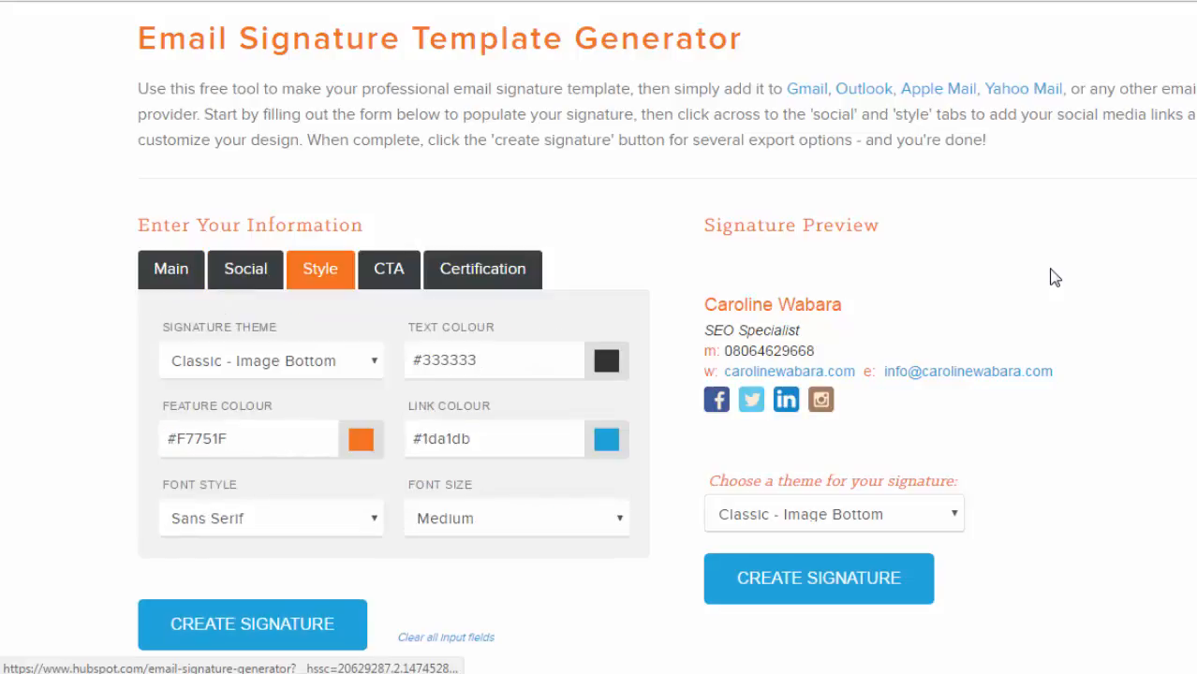
left_click(360, 438)
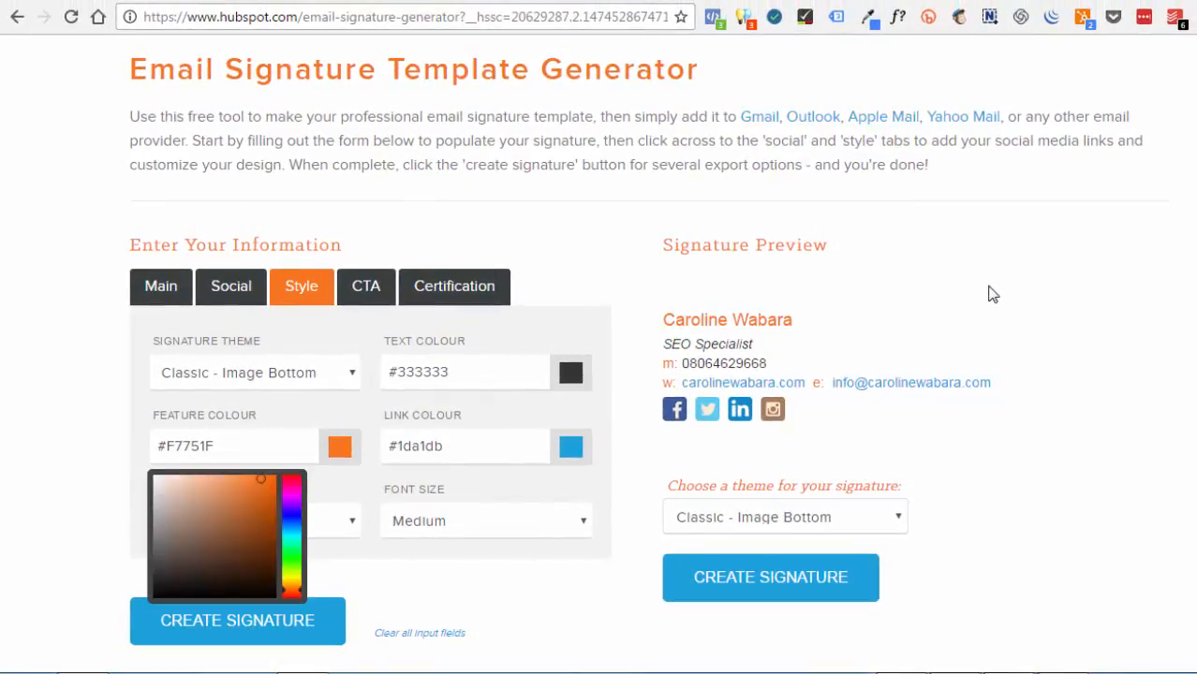
scroll("down", 3)
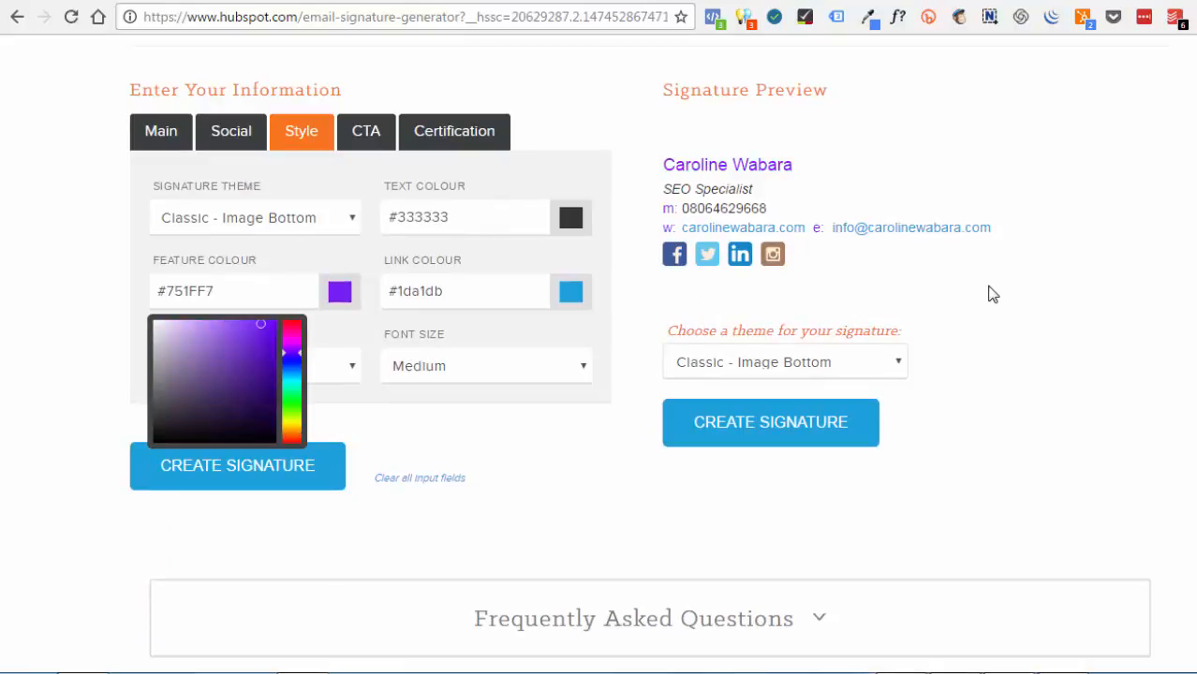
left_click(254, 366)
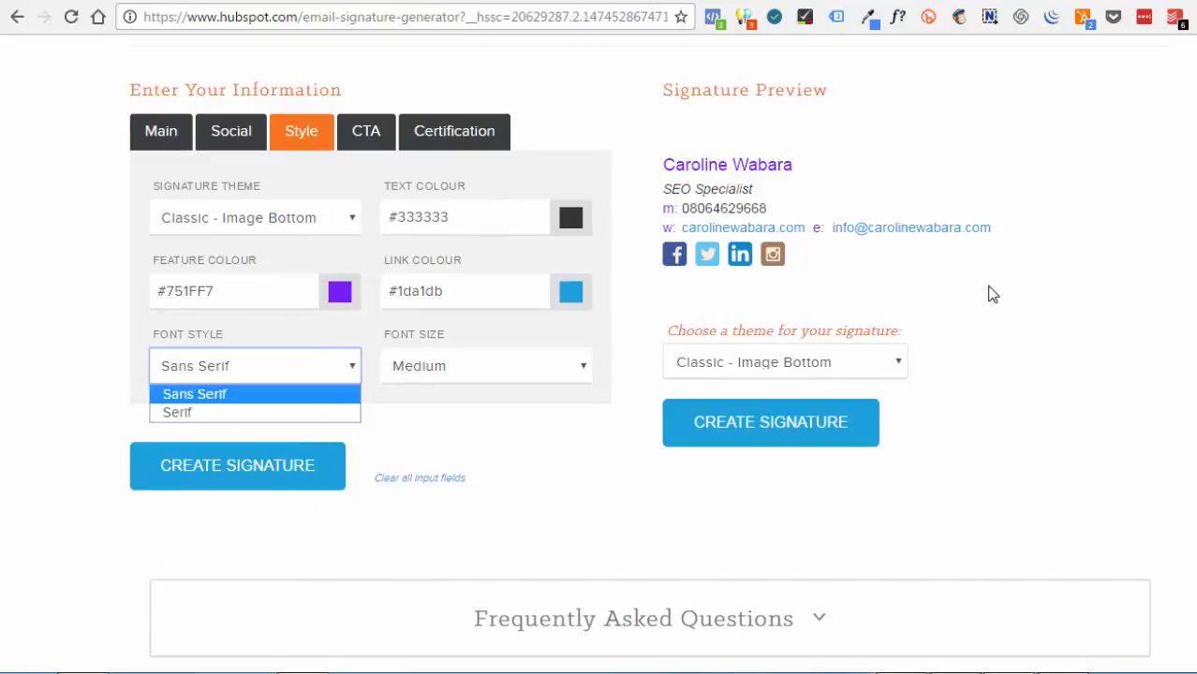
left_click(339, 290)
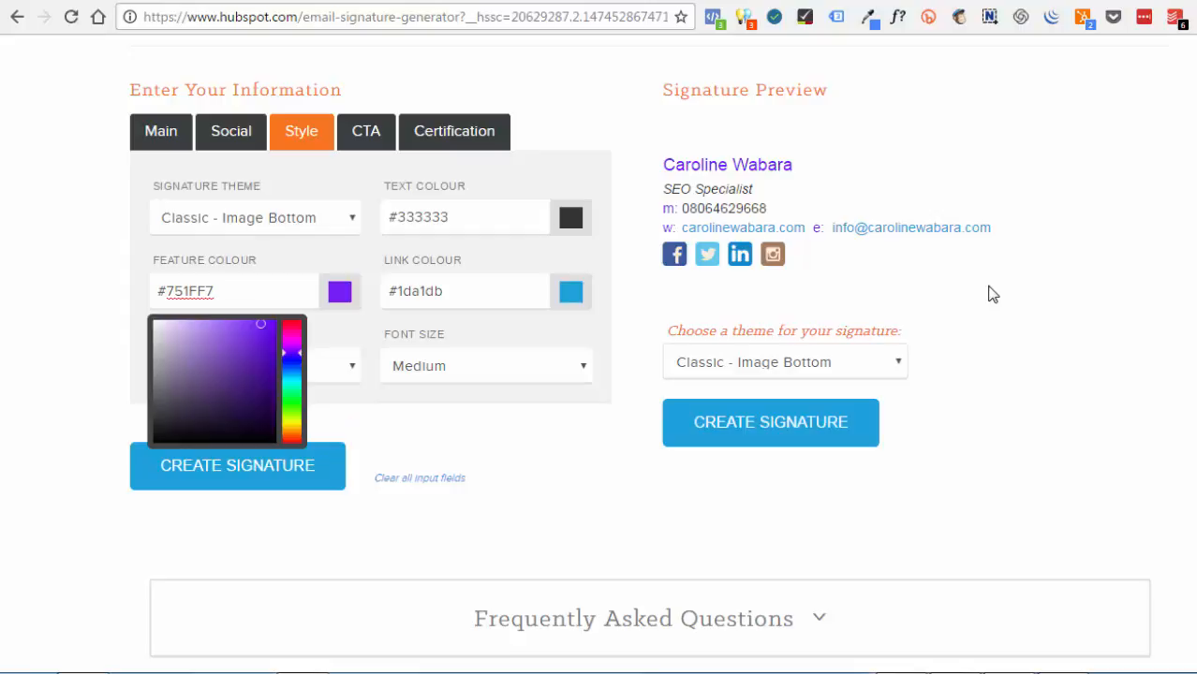
left_click(235, 293)
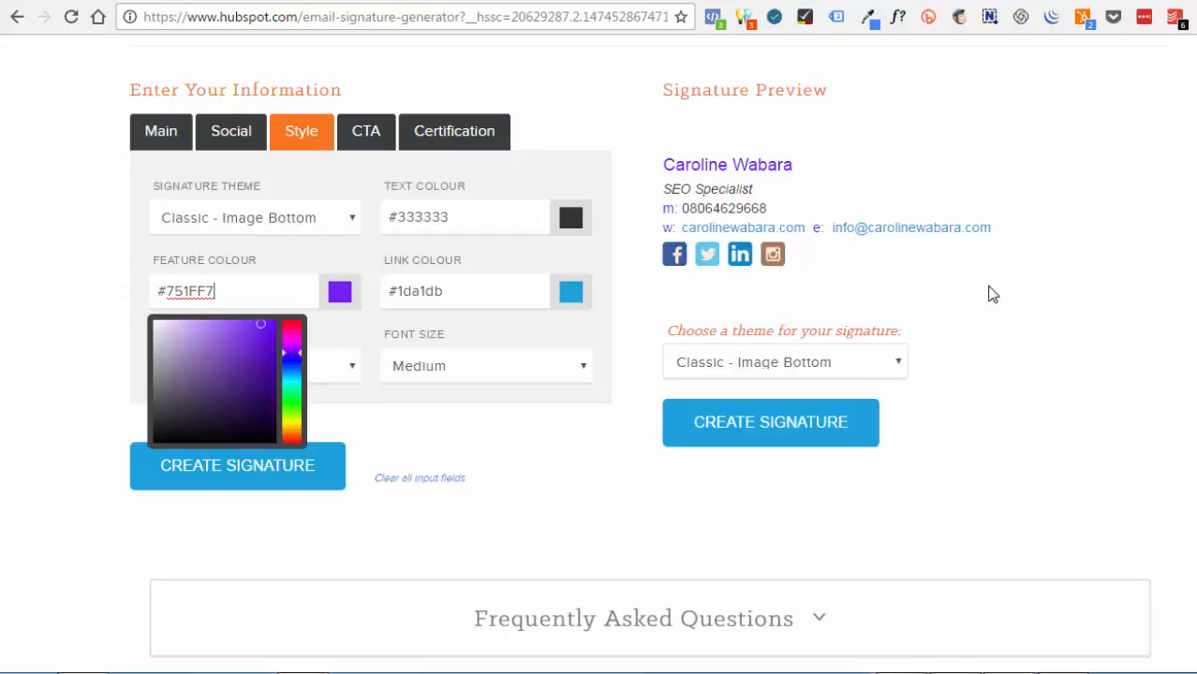
type("#132540")
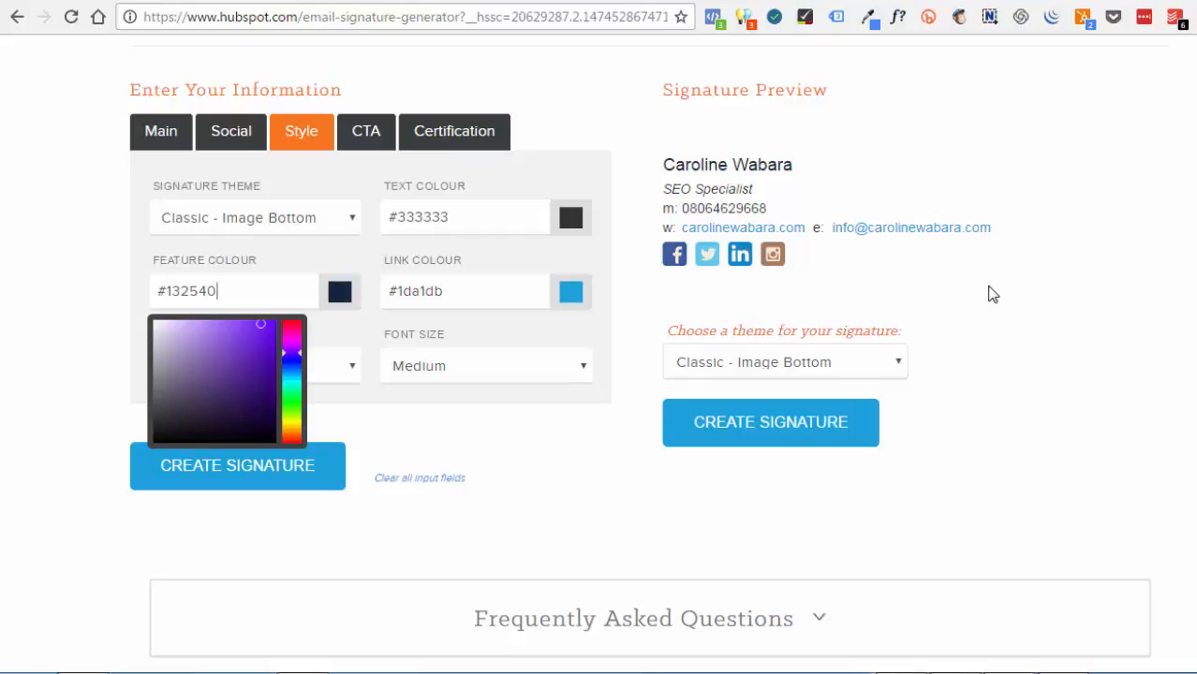
Step: Select the link colour value #1da1db for editing
left_click(569, 292)
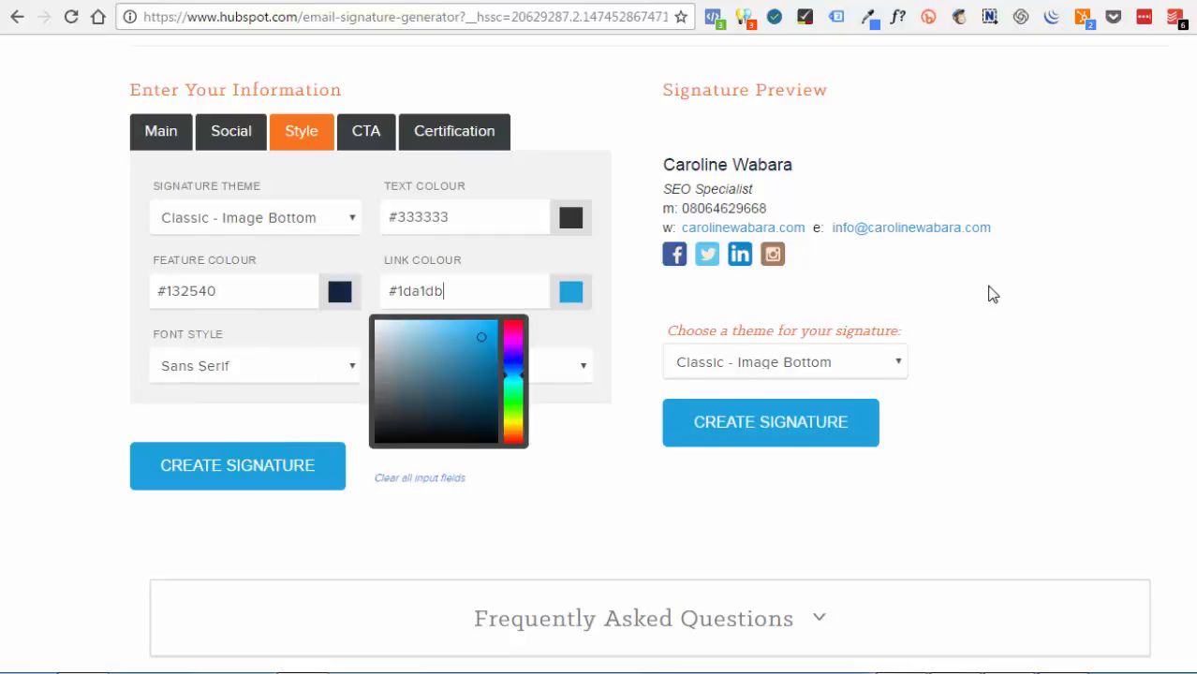
double_click(420, 292)
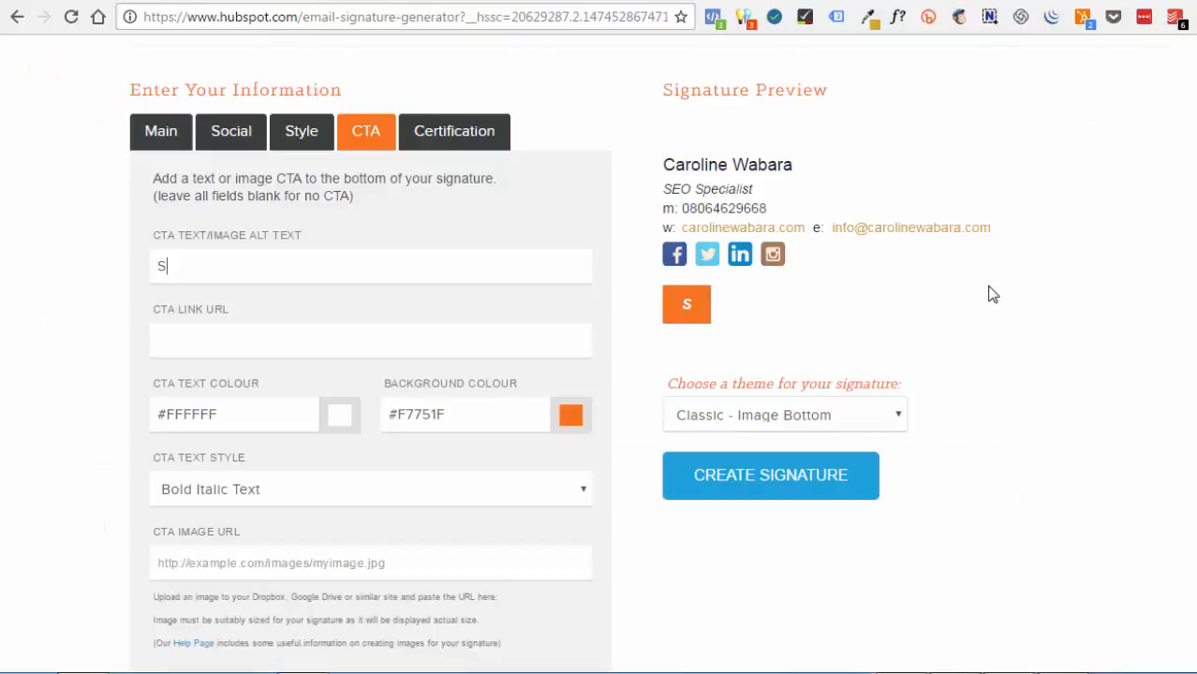
Step: Enter 'Schedule A Team' as the CTA button text
type("chedule A Te")
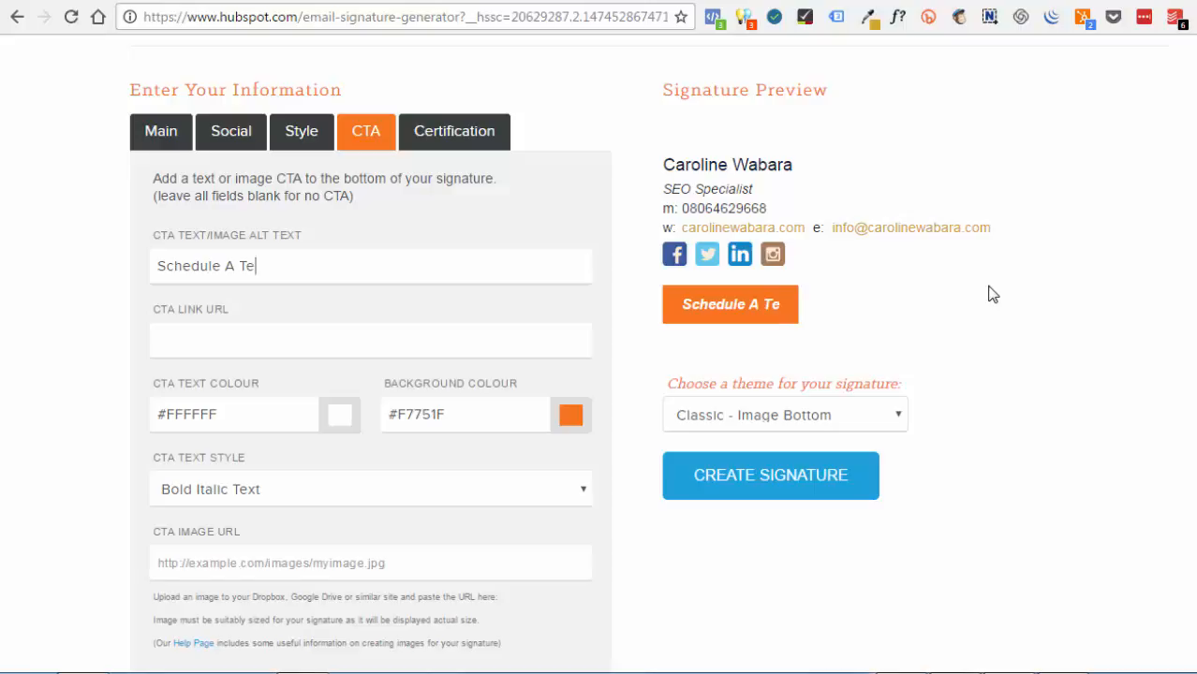
type("am")
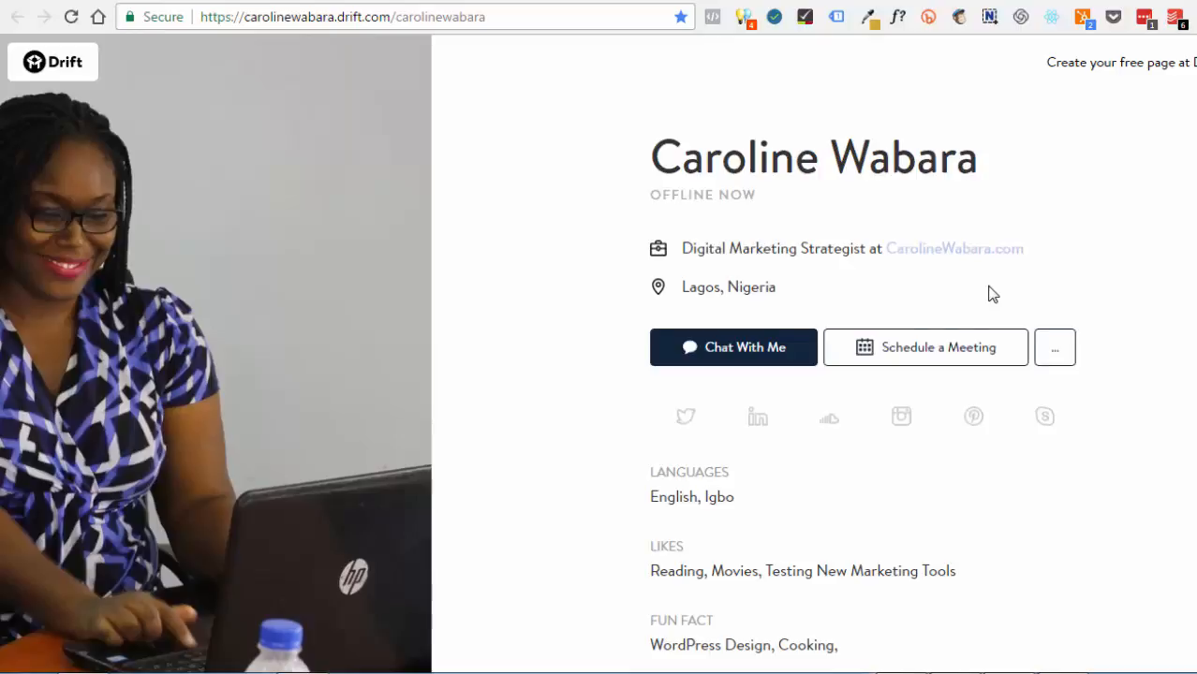
Step: Scroll through Drift's My Calendar settings to the shareable meeting link
scroll("down", 3)
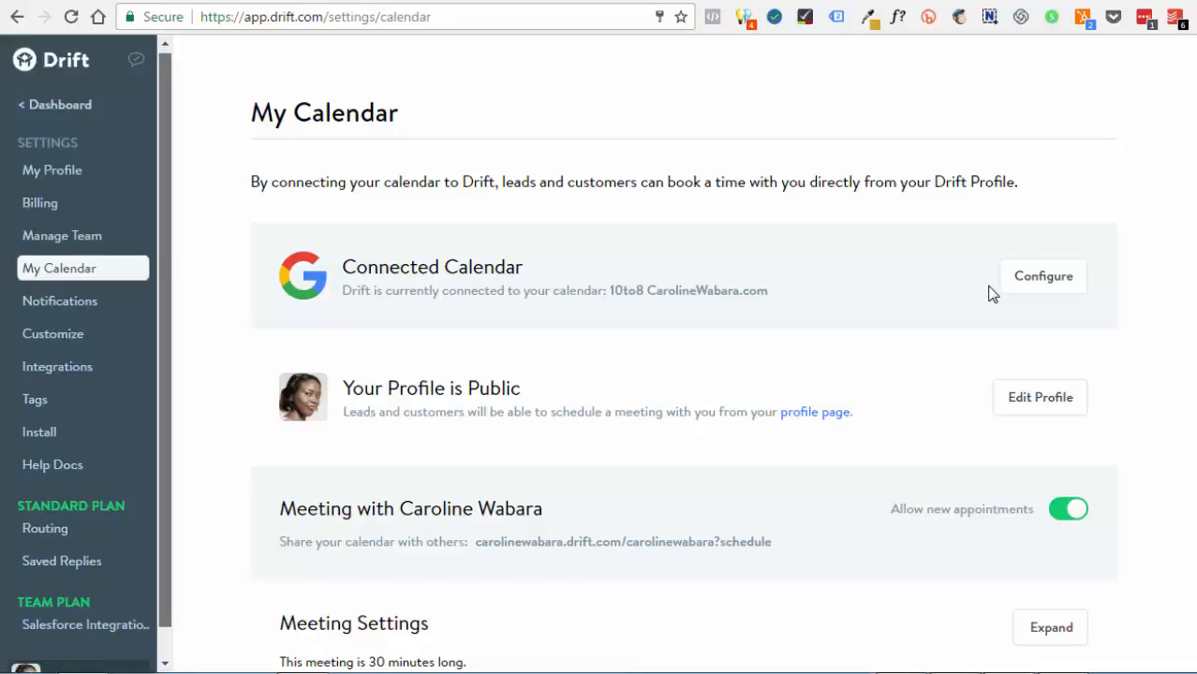
scroll("down", 3)
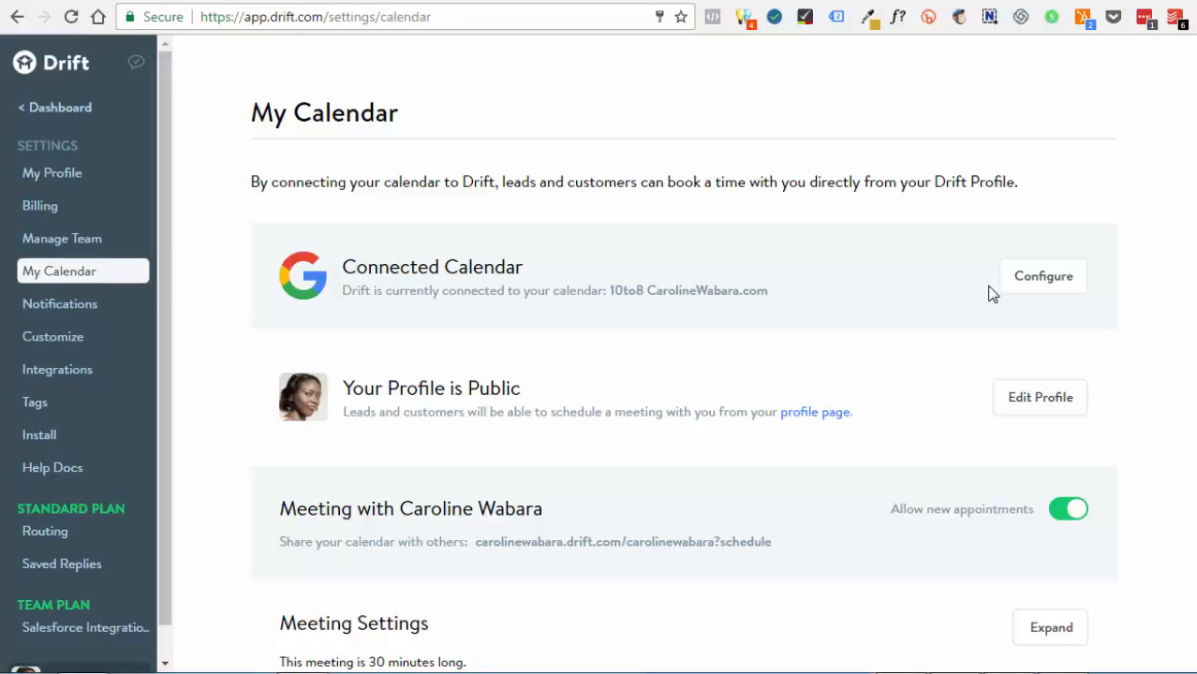
scroll("down", 3)
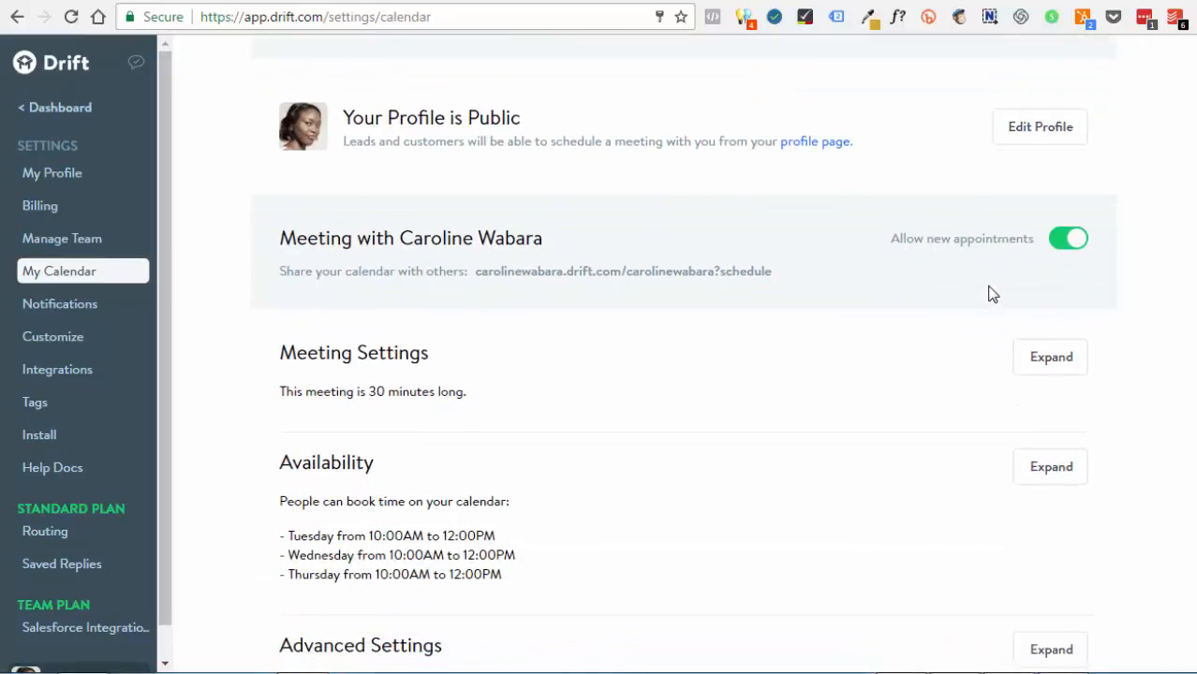
scroll("down", 3)
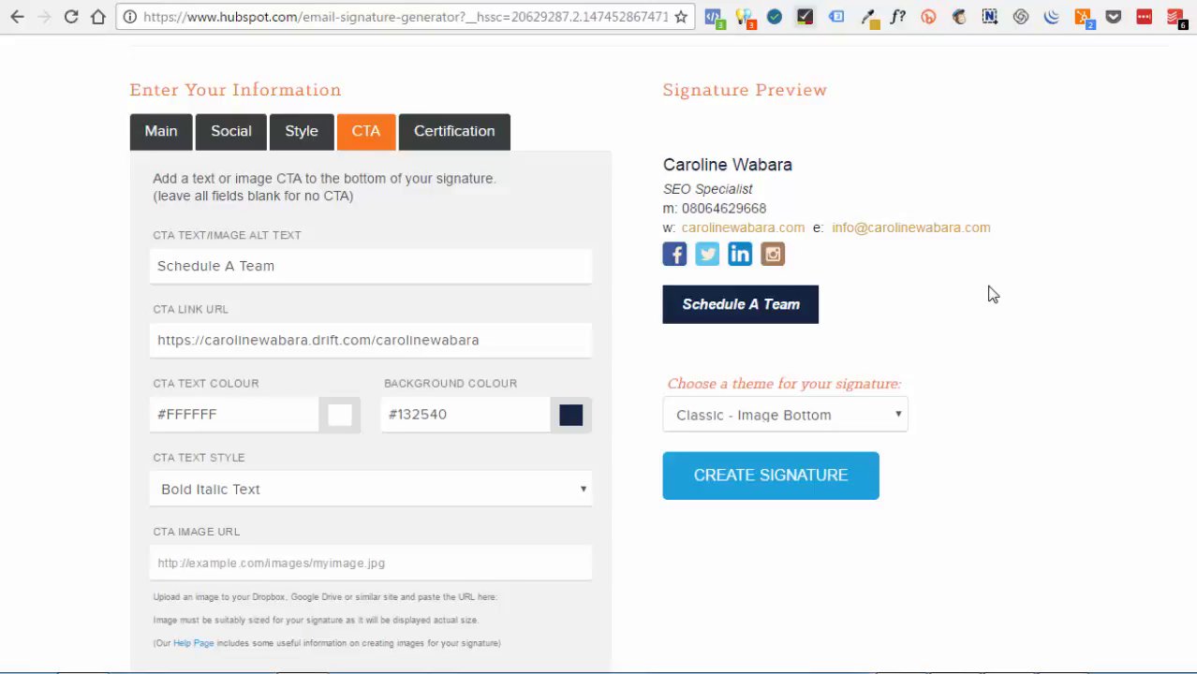
Step: Create the finished signature and select it for copying
scroll("down", 3)
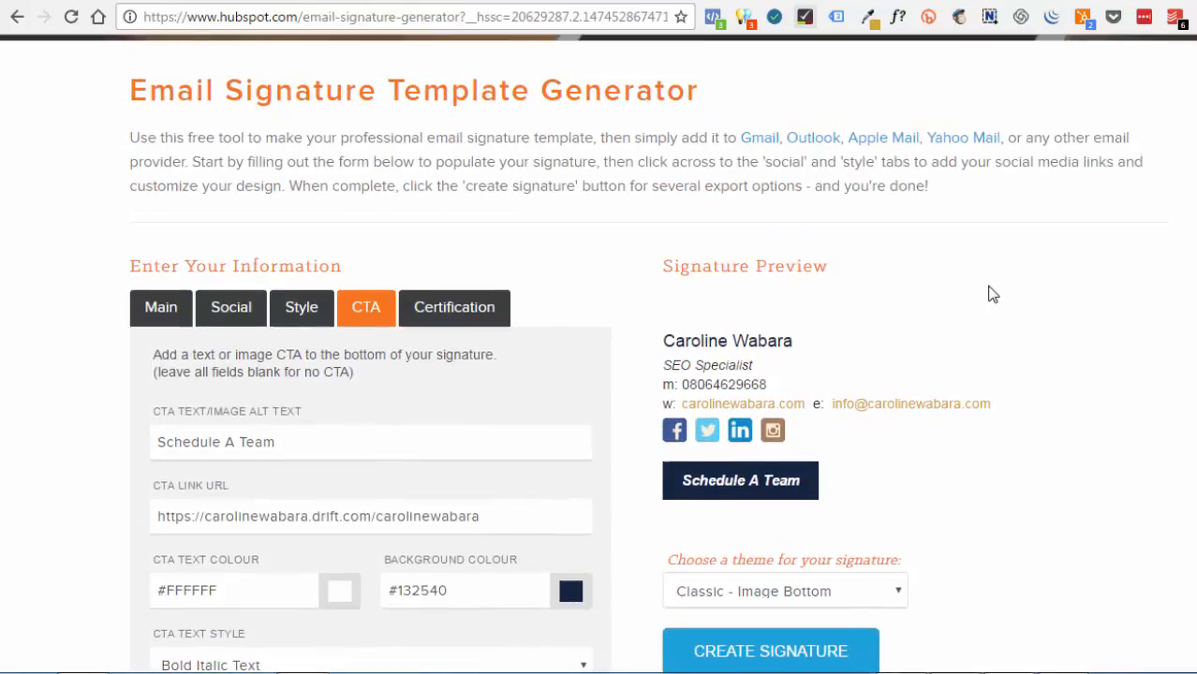
scroll("down", 3)
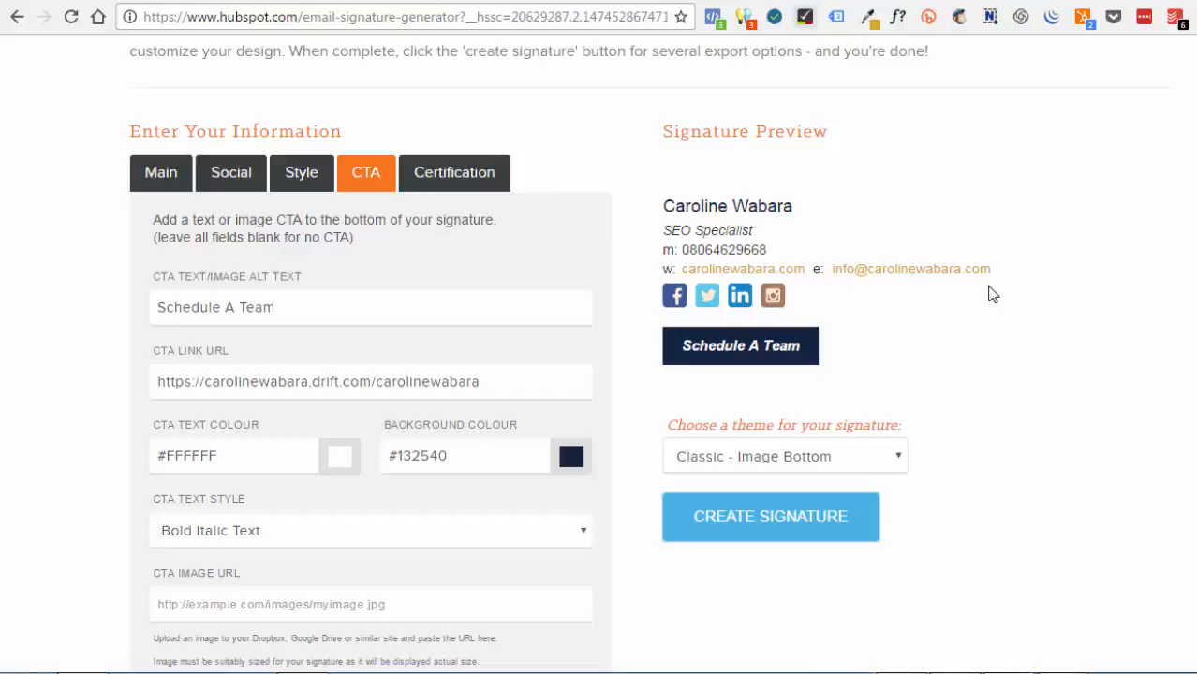
left_click(770, 517)
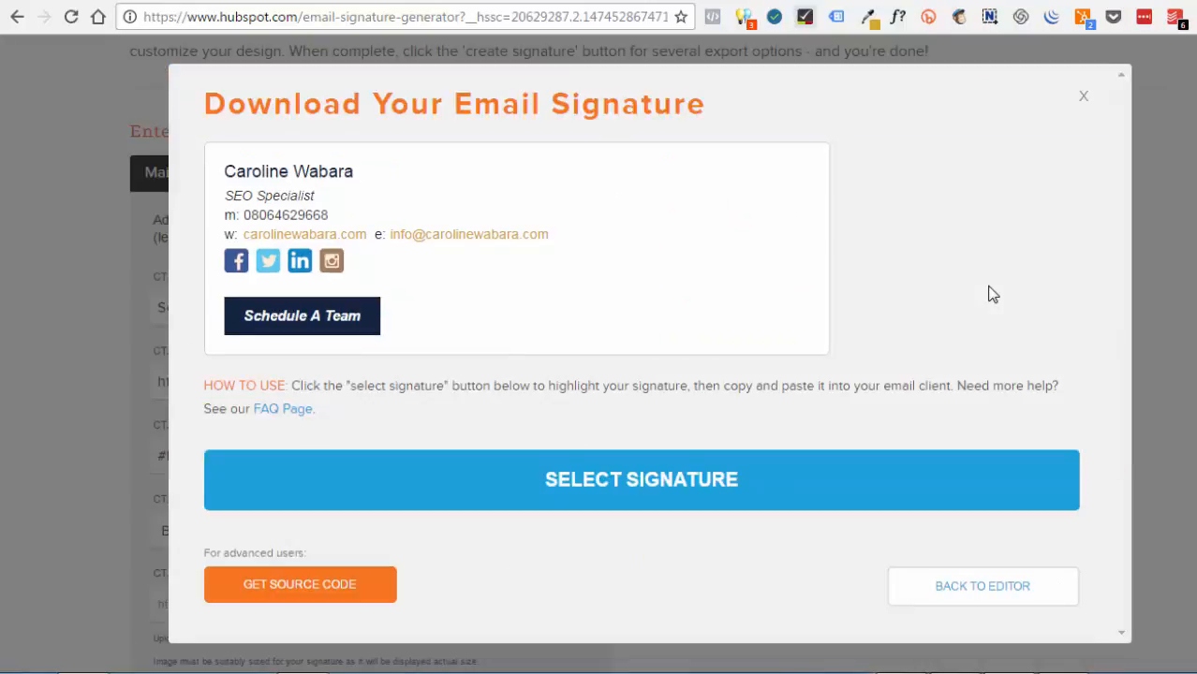
left_click(640, 479)
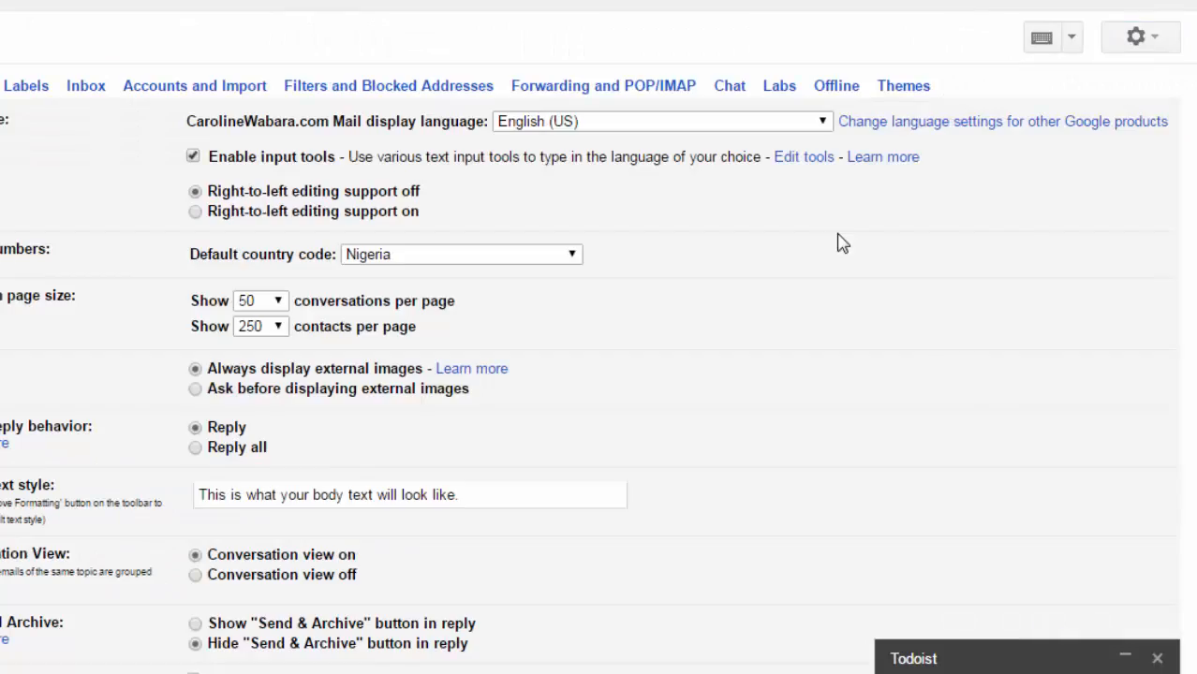
Step: Paste the signature into Gmail's Signature box and change the button to Schedule A Meeting
scroll("down", 3)
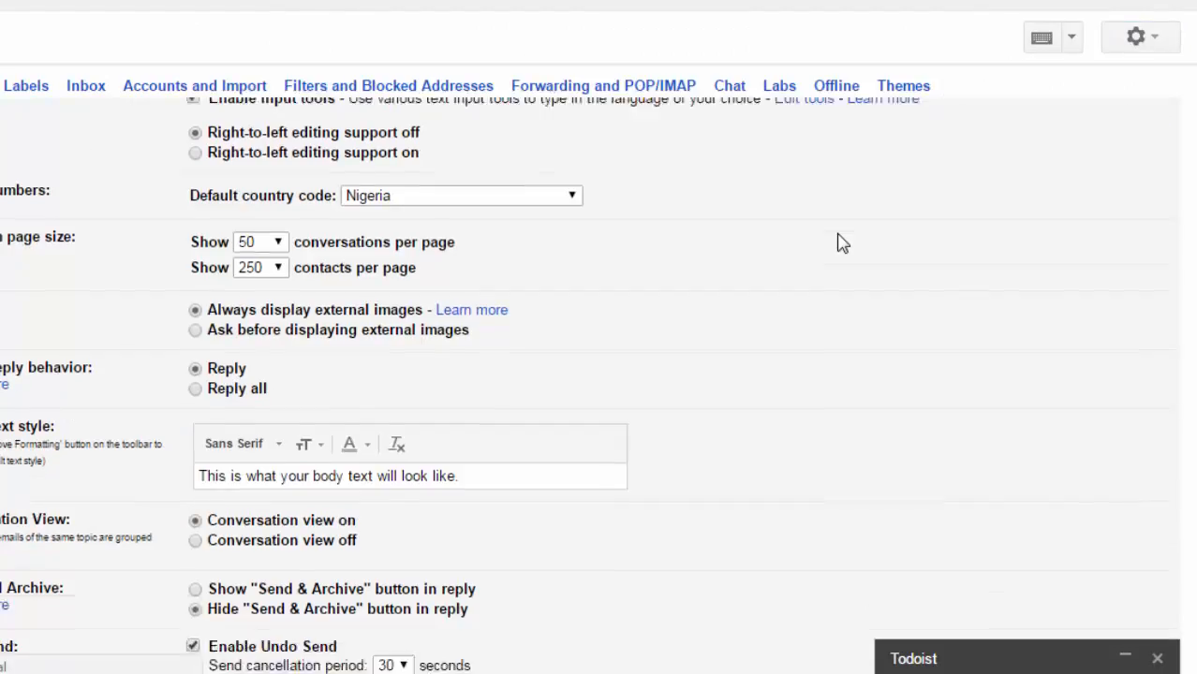
scroll("down", 3)
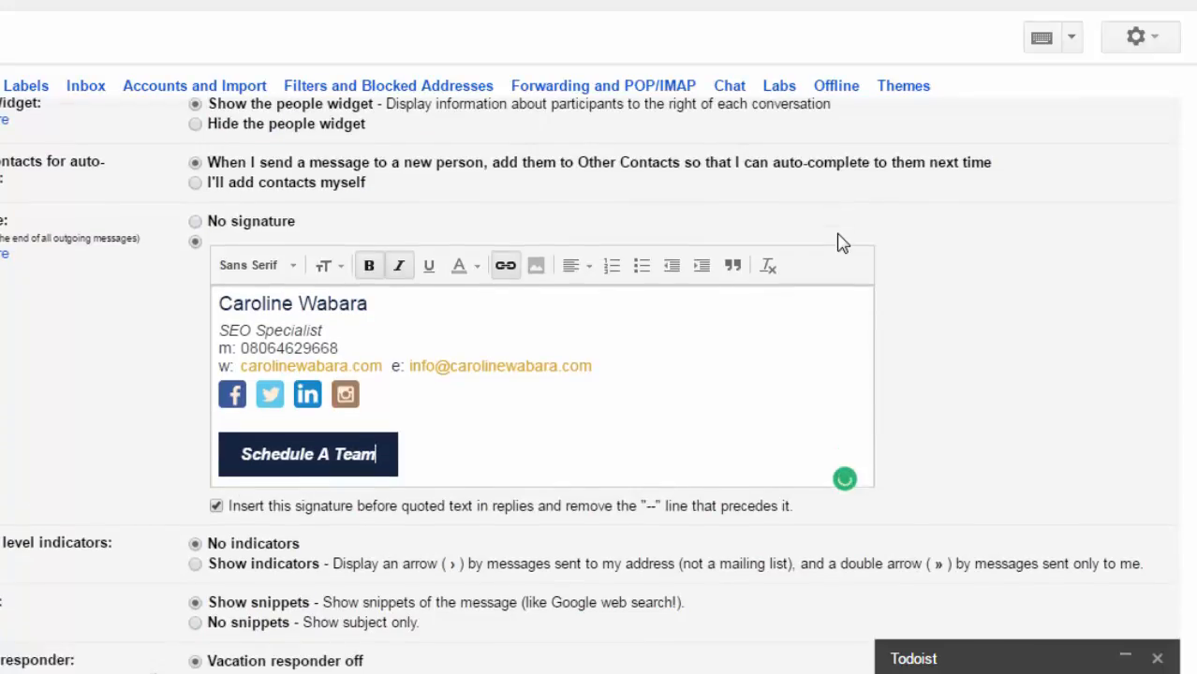
scroll("down", 3)
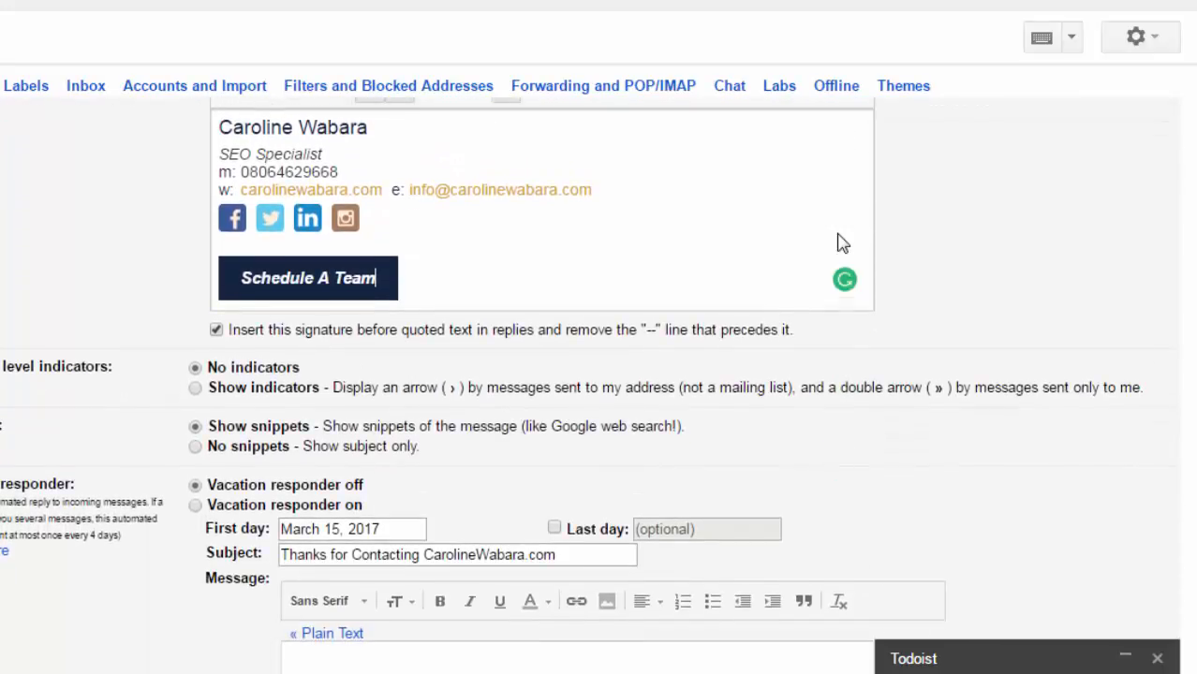
scroll("down", 3)
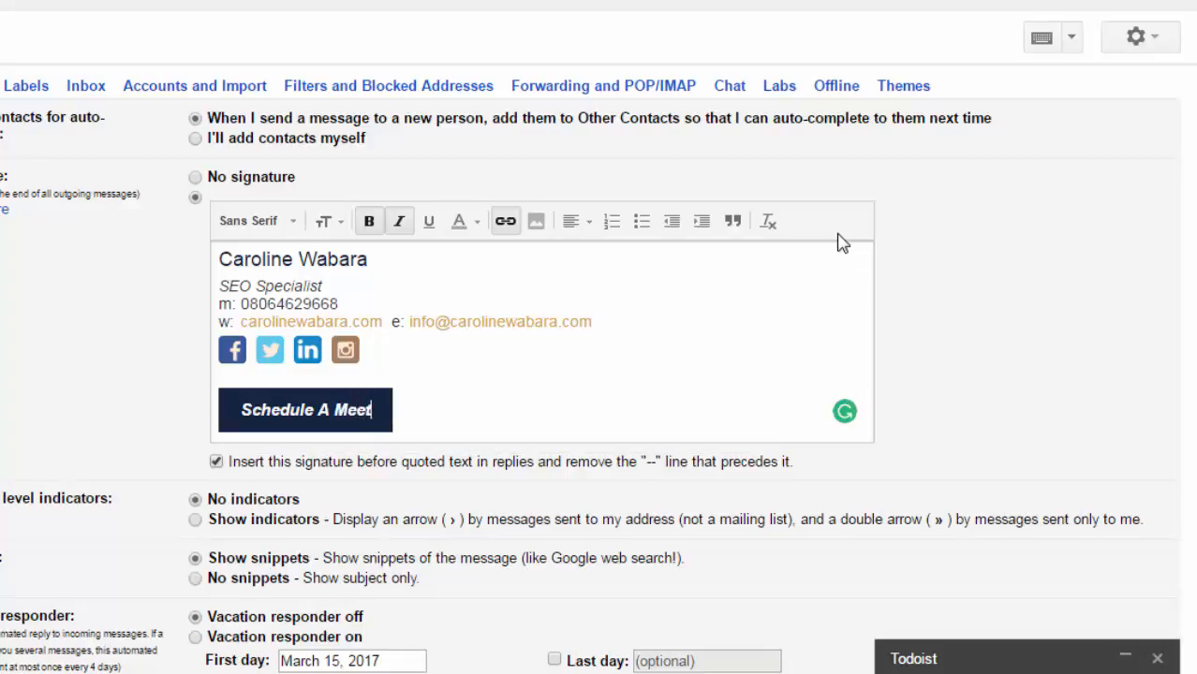
type("ing")
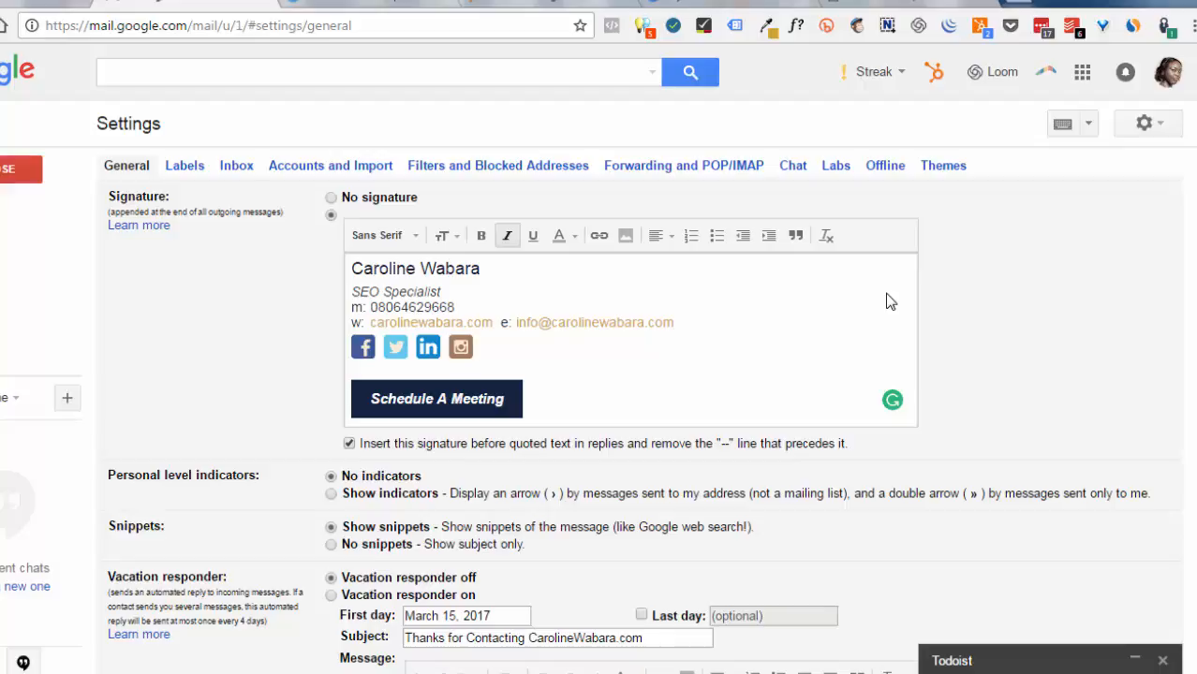
Step: Save the signature settings and start a new message body above the signature
scroll("down", 3)
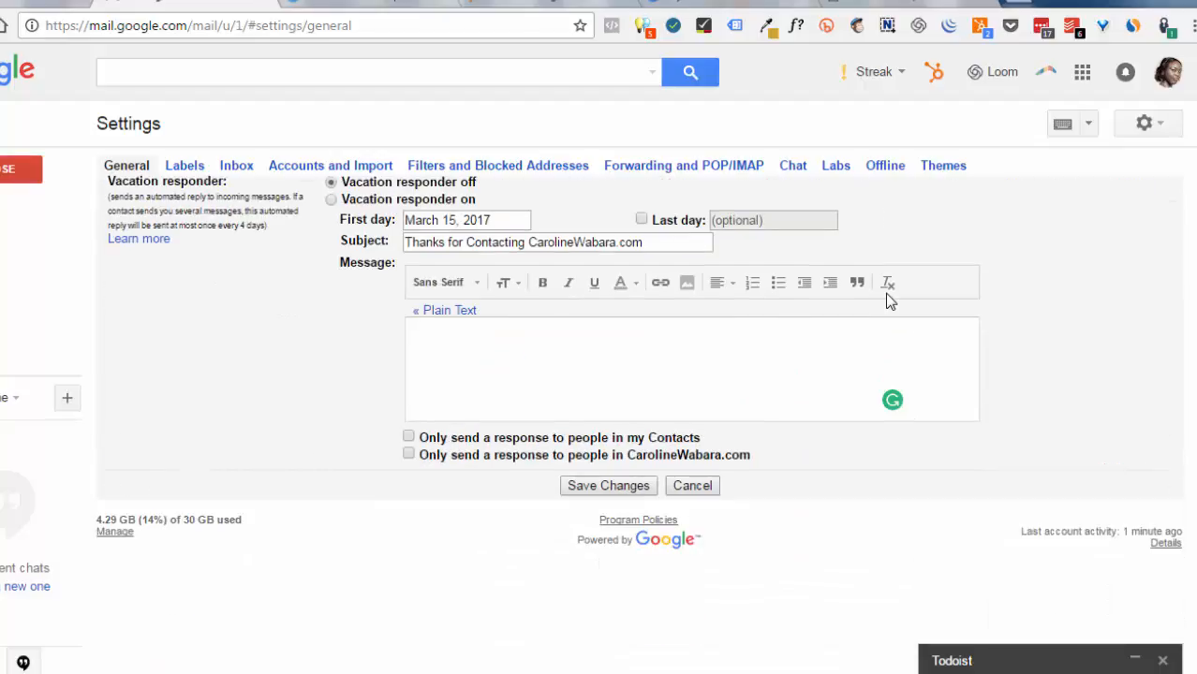
left_click(607, 486)
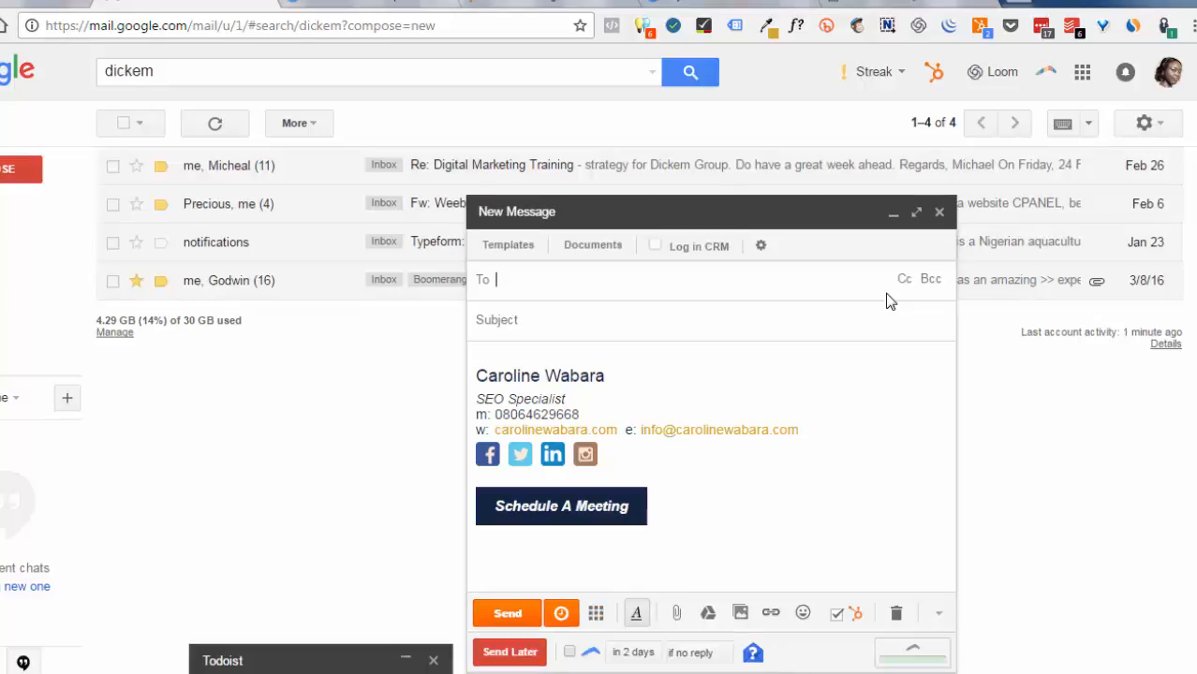
left_click(637, 612)
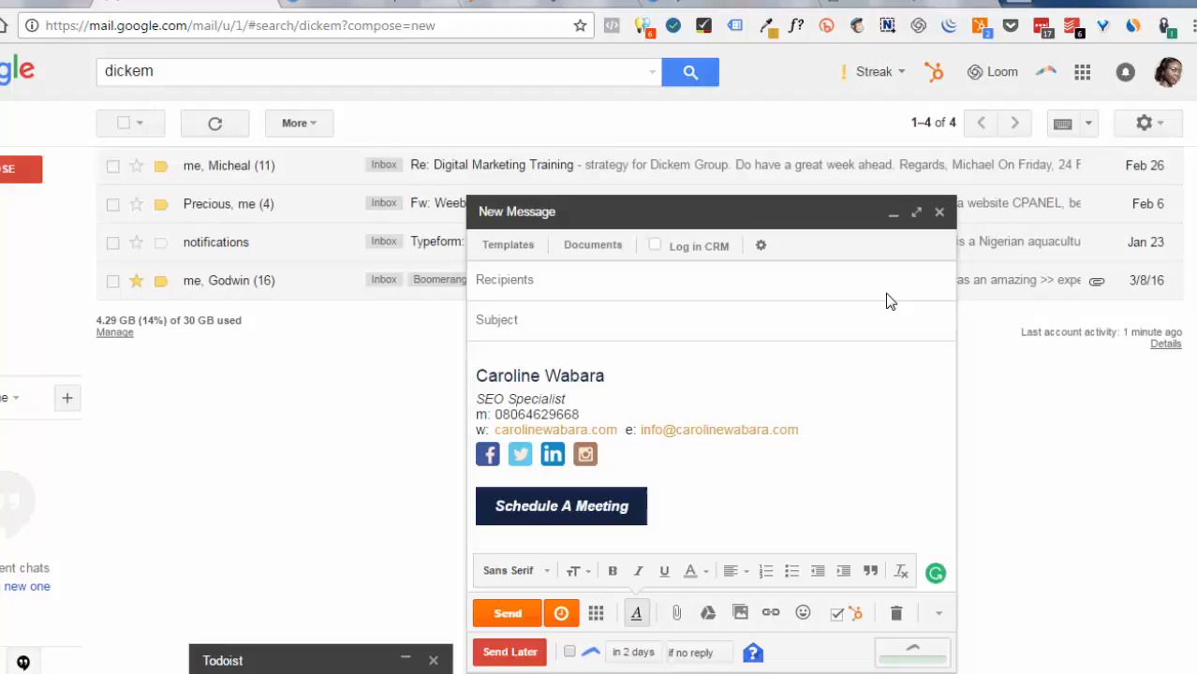
left_click(524, 357)
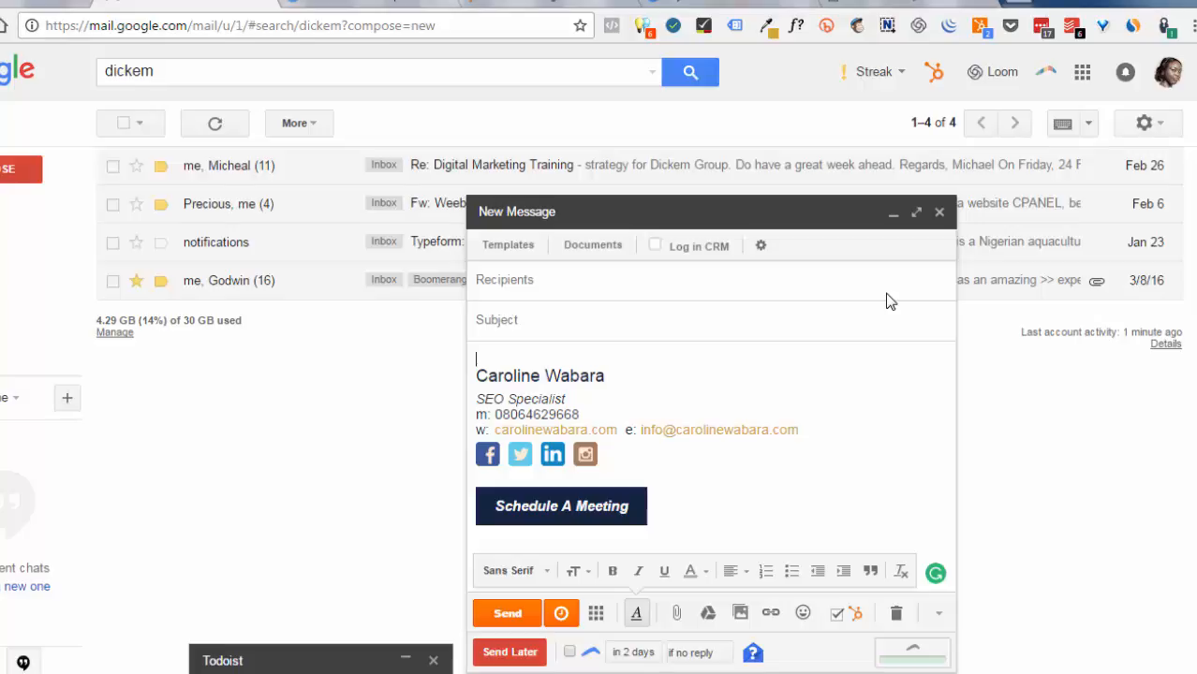